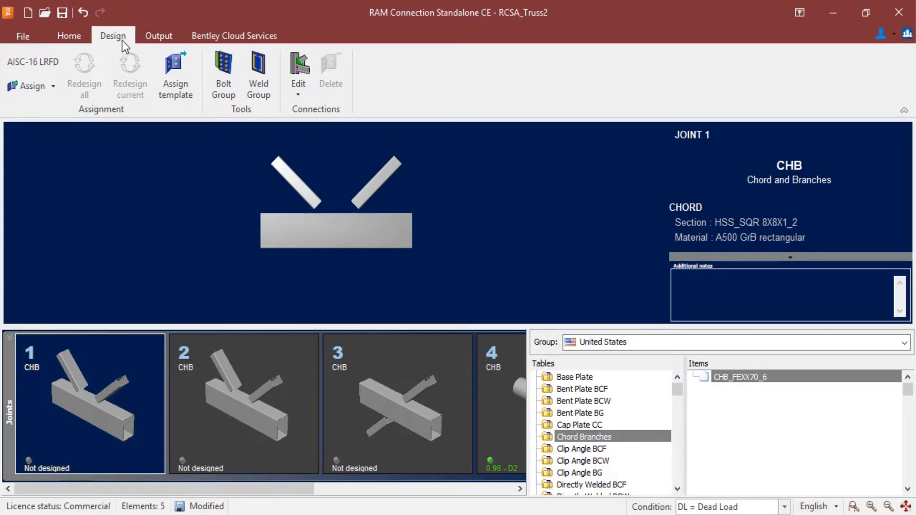
# Assign the CHB tubular connection CHB_FEXX70_6 to joint 1
pyautogui.click(29, 86)
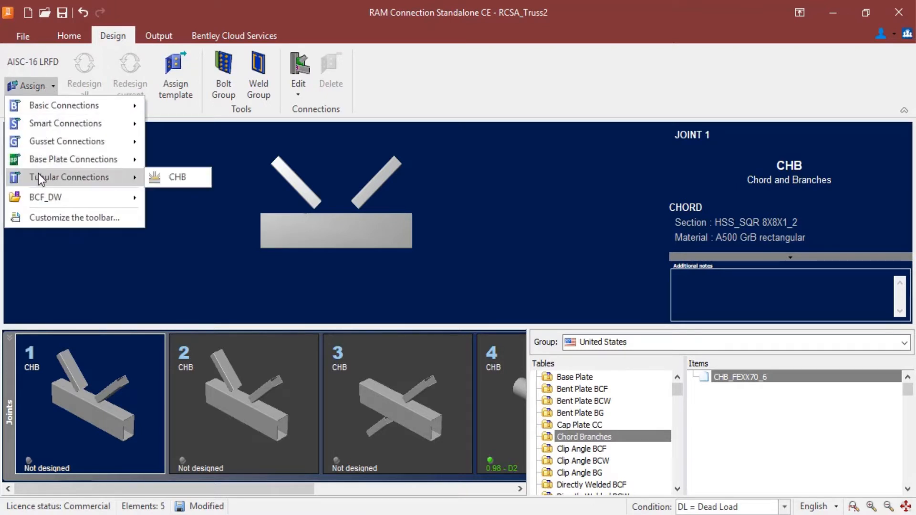
pyautogui.moveTo(177, 176)
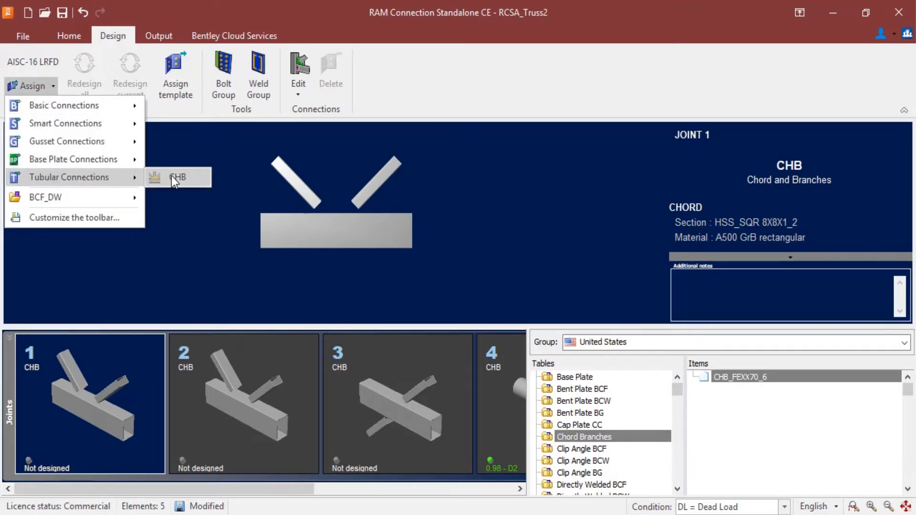
pyautogui.moveTo(178, 177)
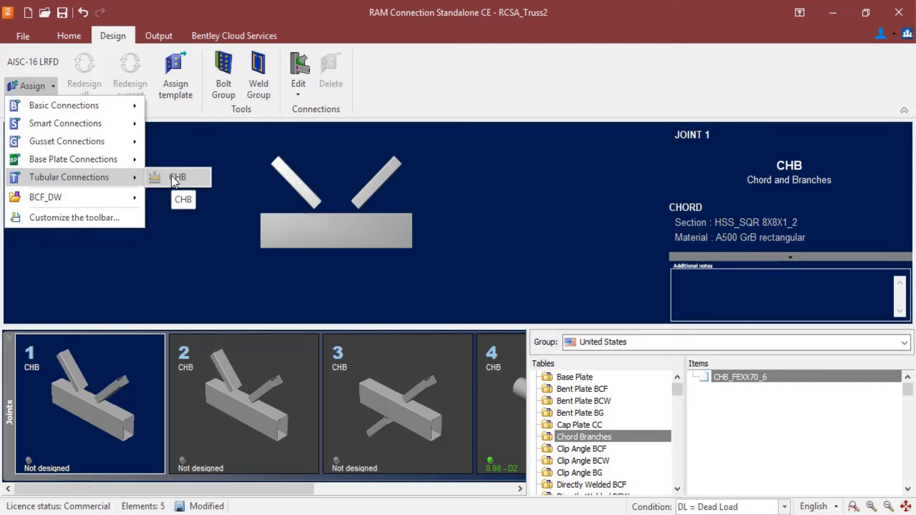
pyautogui.click(178, 177)
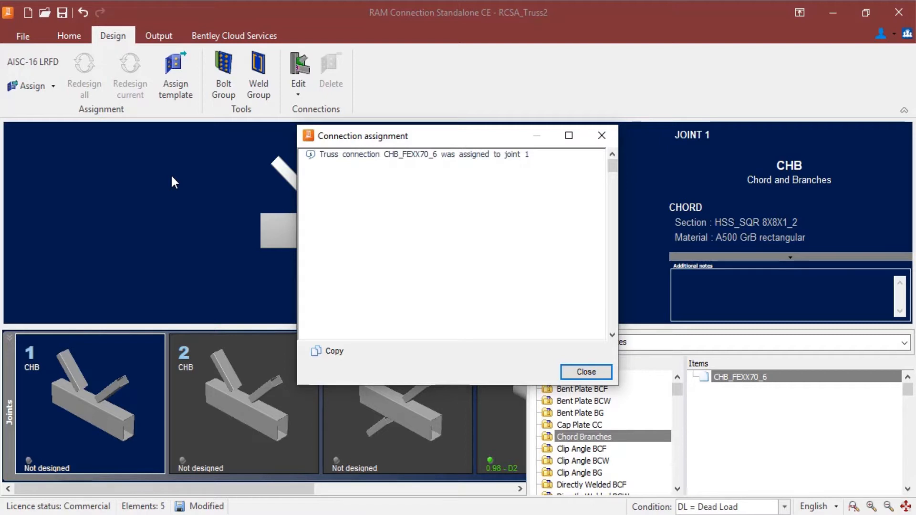
pyautogui.moveTo(585, 373)
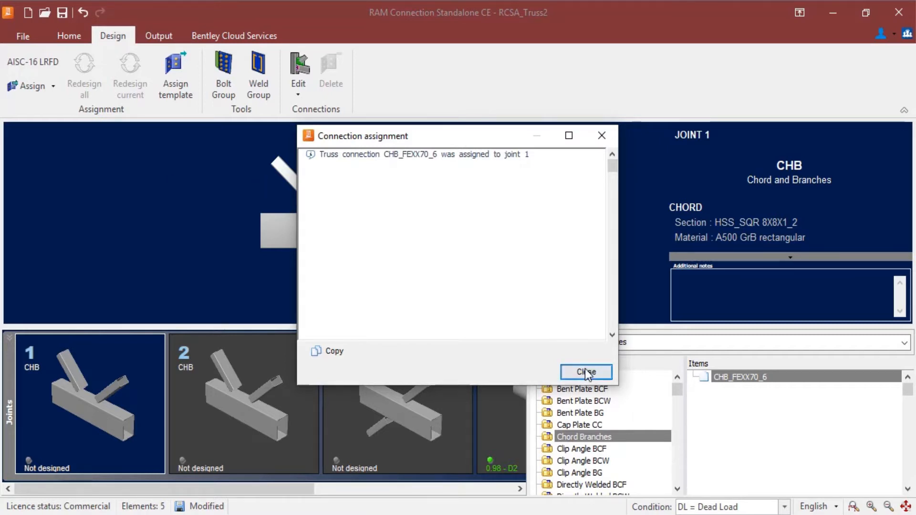
# Dismiss the assignment notice so joint 1 shows designed at 0.92 under D2
pyautogui.click(585, 372)
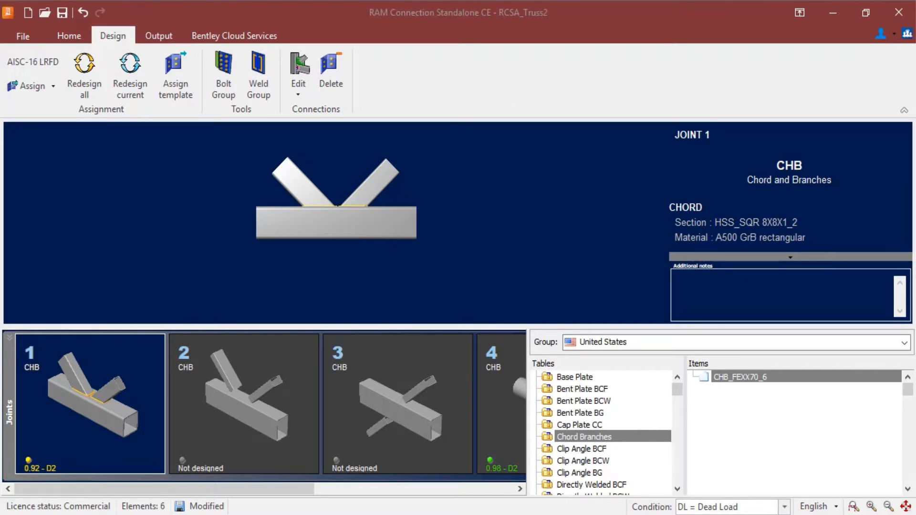
pyautogui.moveTo(573, 361)
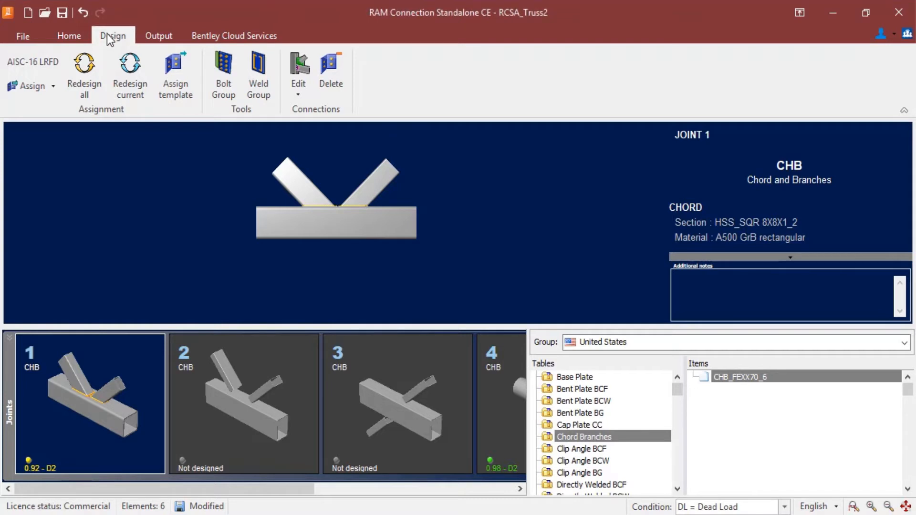
# Open joint 1's truss connection in the Connection Pad editor
pyautogui.click(298, 70)
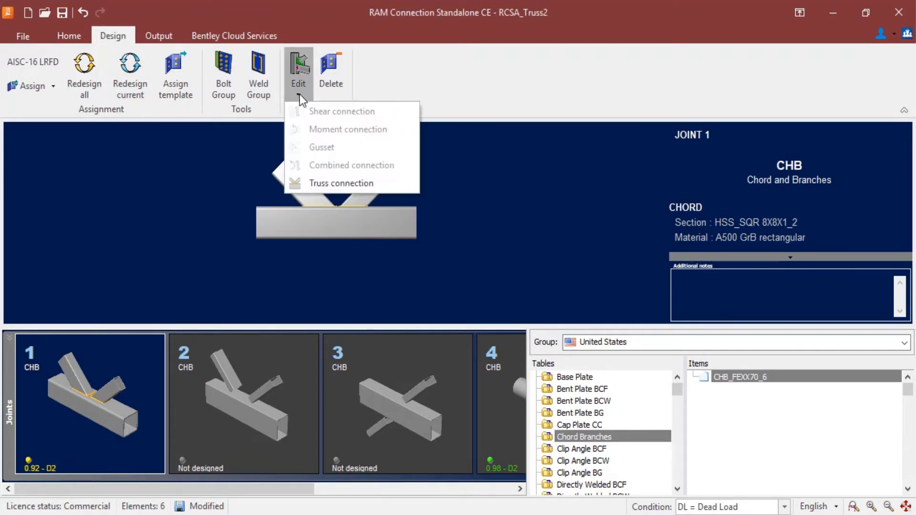
pyautogui.moveTo(315, 183)
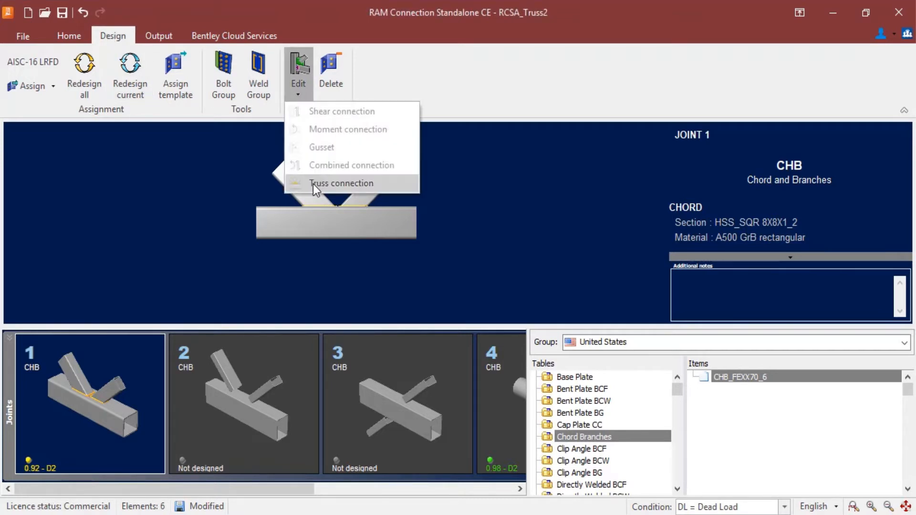
pyautogui.moveTo(341, 183)
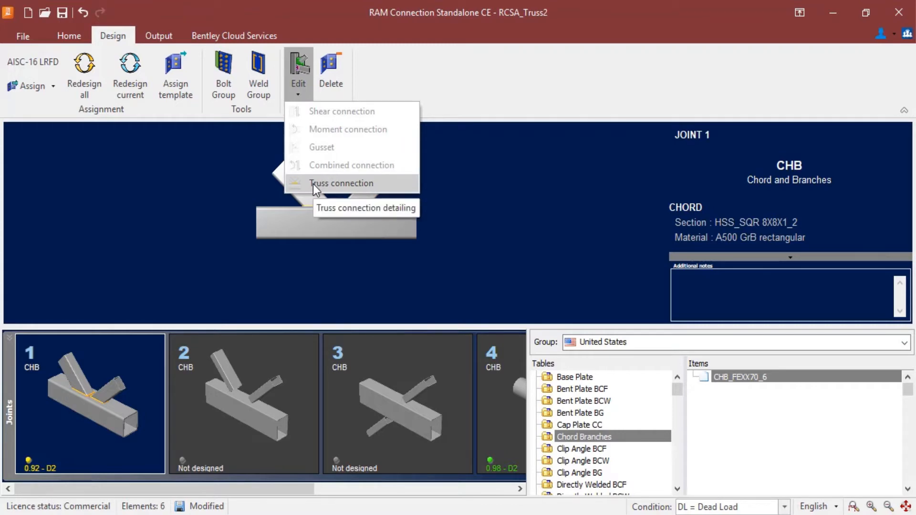
pyautogui.click(341, 183)
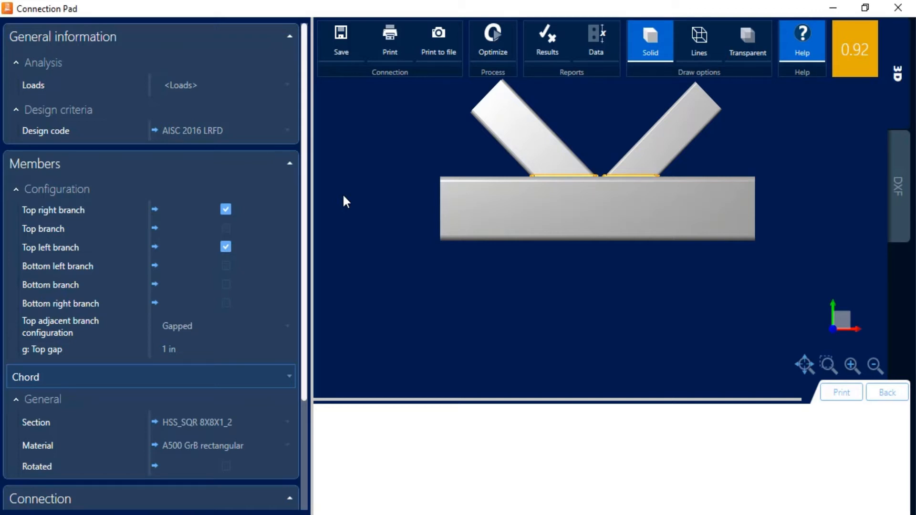
pyautogui.moveTo(851, 63)
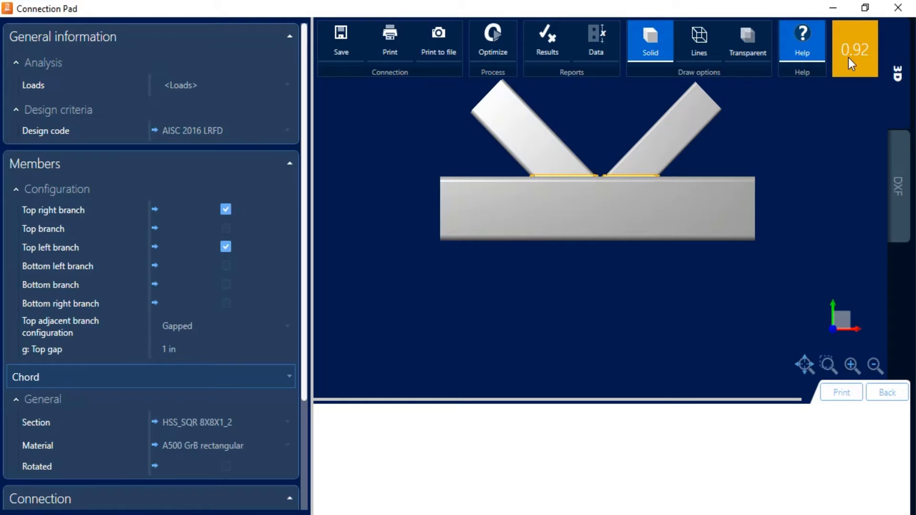
pyautogui.moveTo(748, 189)
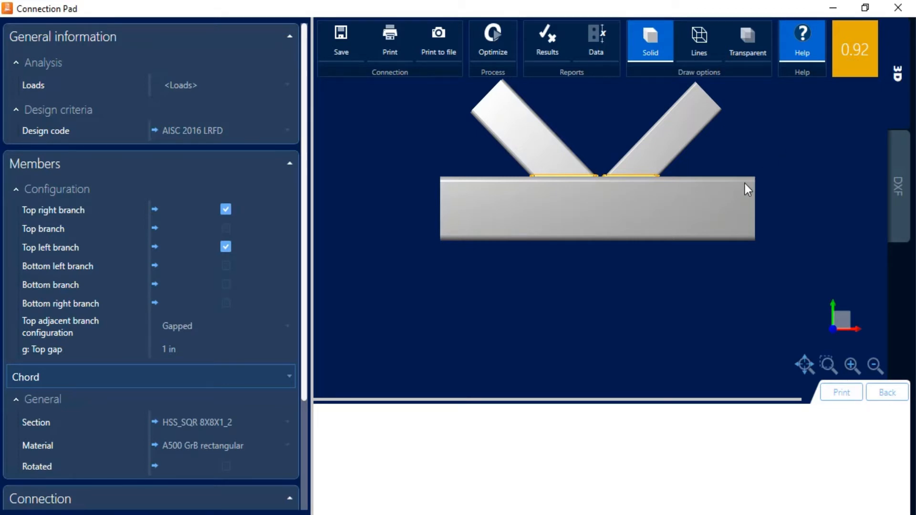
pyautogui.moveTo(671, 217)
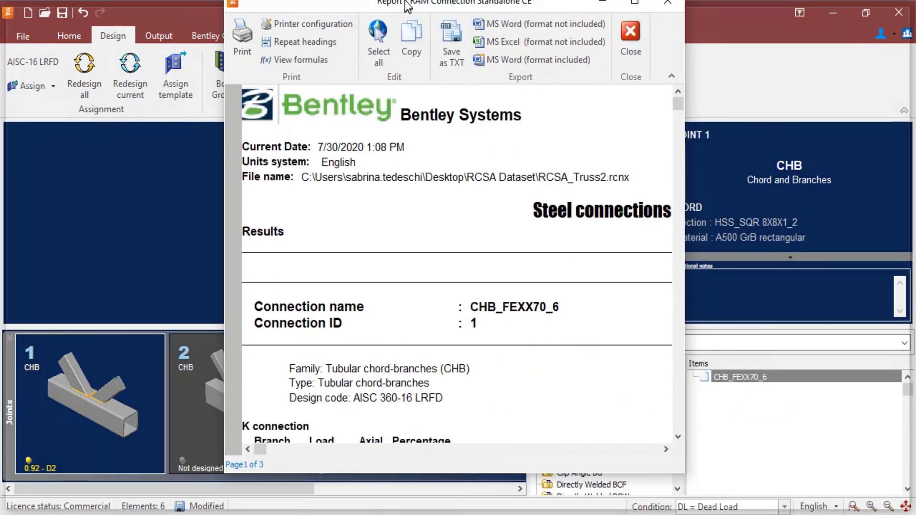
# Maximize the report, find the failing Gap ratio check under Additional limits, and close the report
pyautogui.click(634, 3)
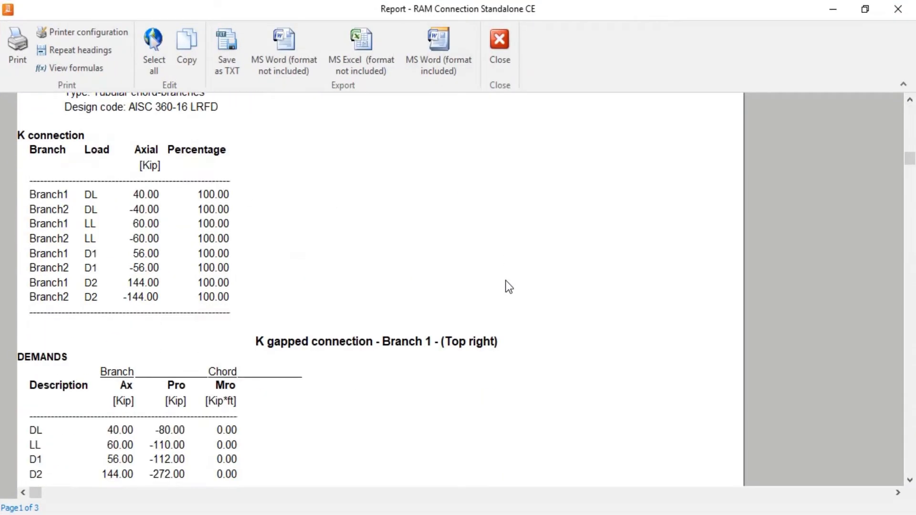
pyautogui.scroll(-3)
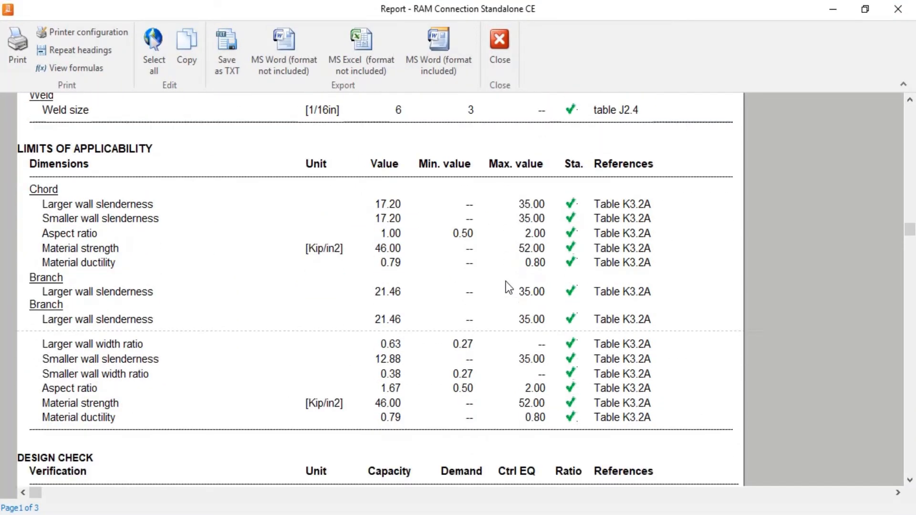
pyautogui.scroll(-3)
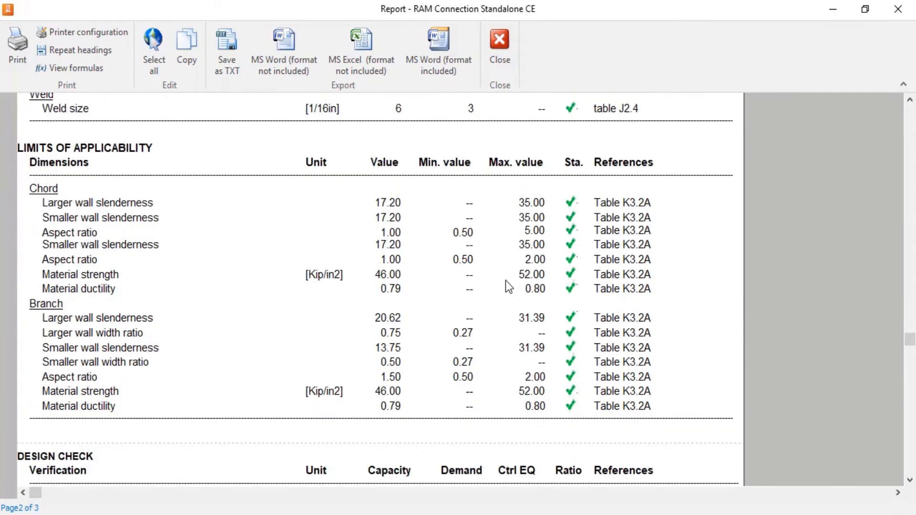
pyautogui.scroll(-3)
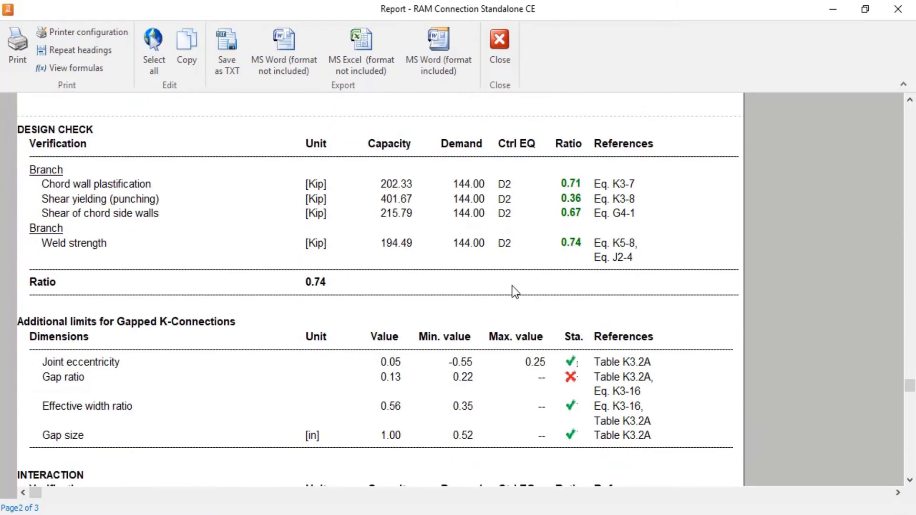
pyautogui.scroll(-3)
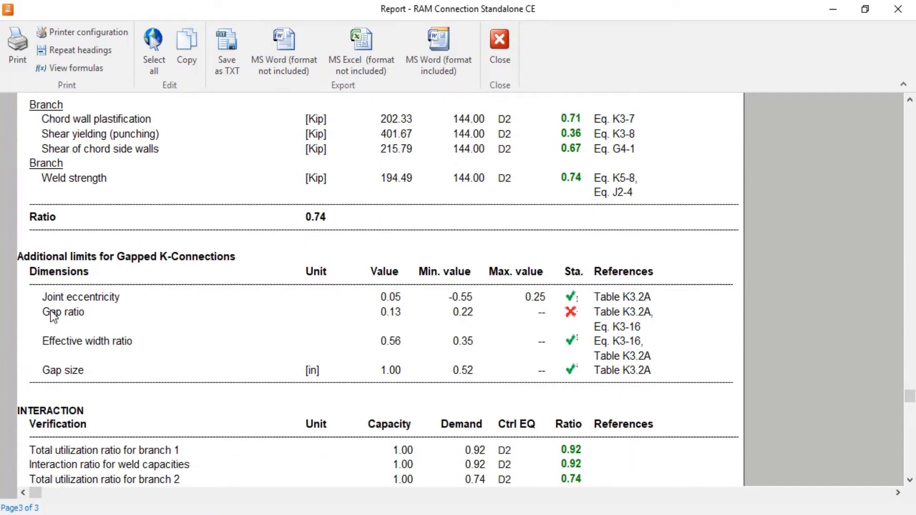
pyautogui.click(63, 312)
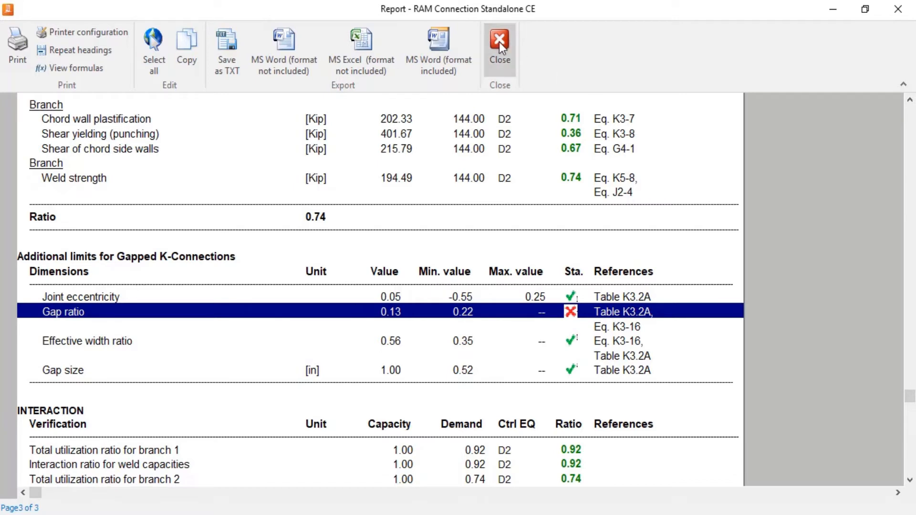
pyautogui.click(500, 44)
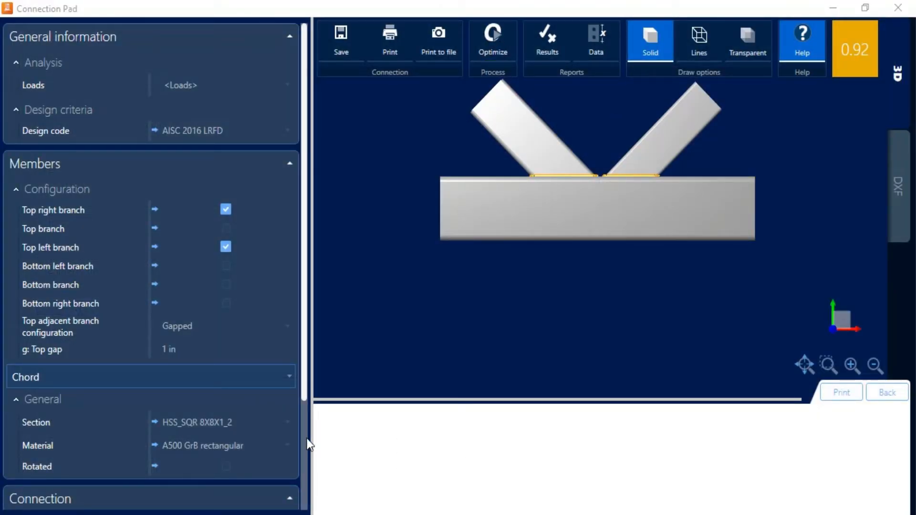
# Change joint 1's top adjacent branch configuration from gapped to overlapped
pyautogui.scroll(-3)
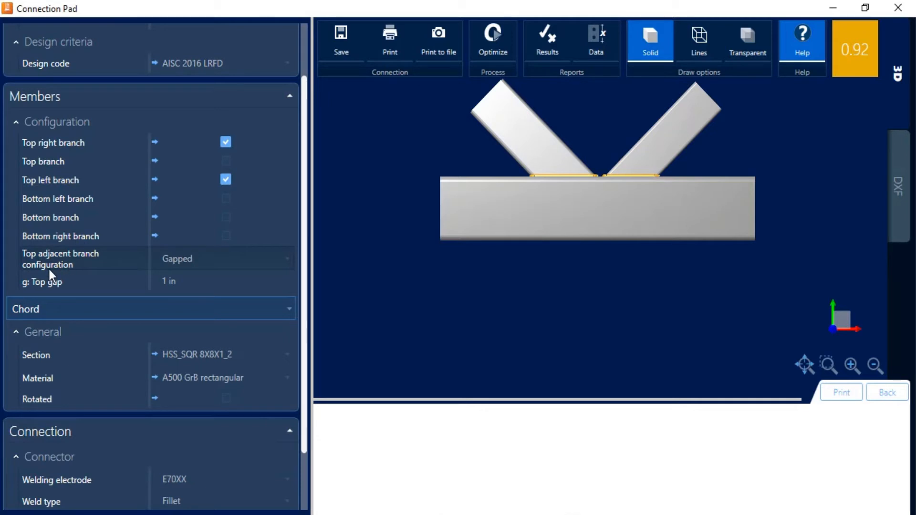
pyautogui.click(225, 258)
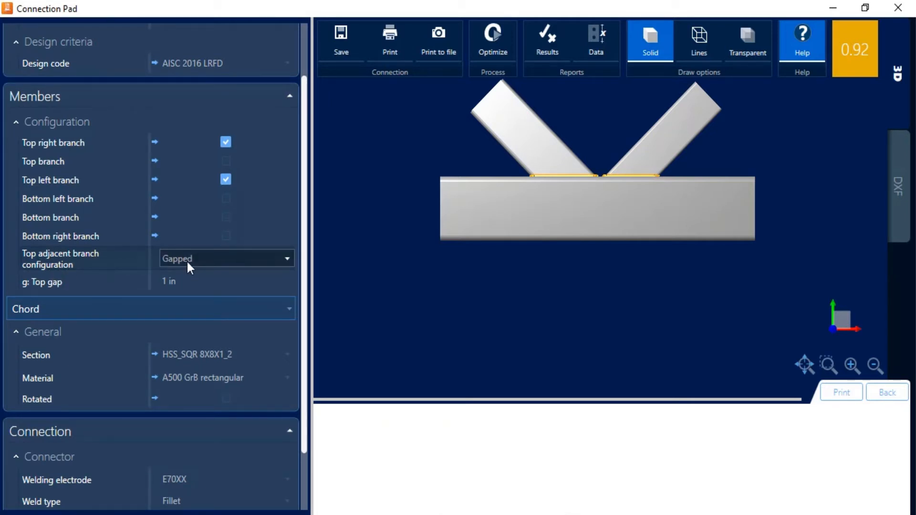
pyautogui.click(286, 258)
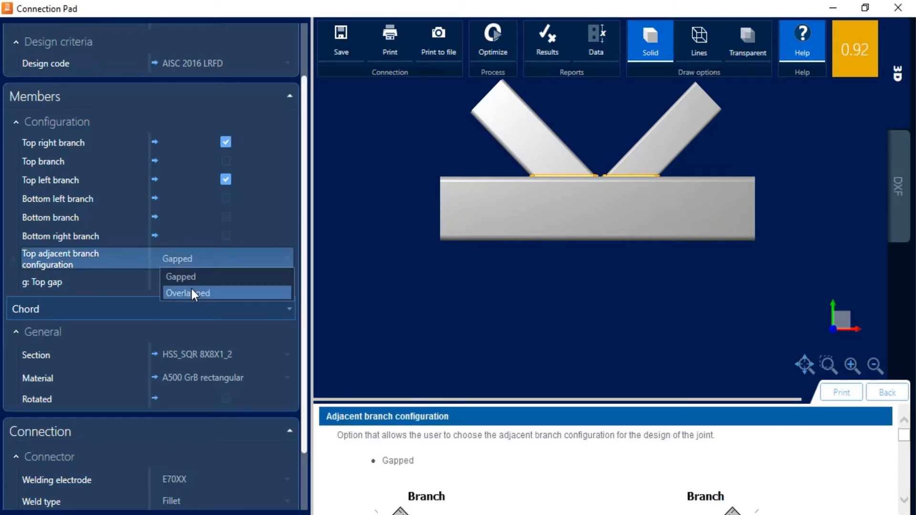
pyautogui.click(188, 292)
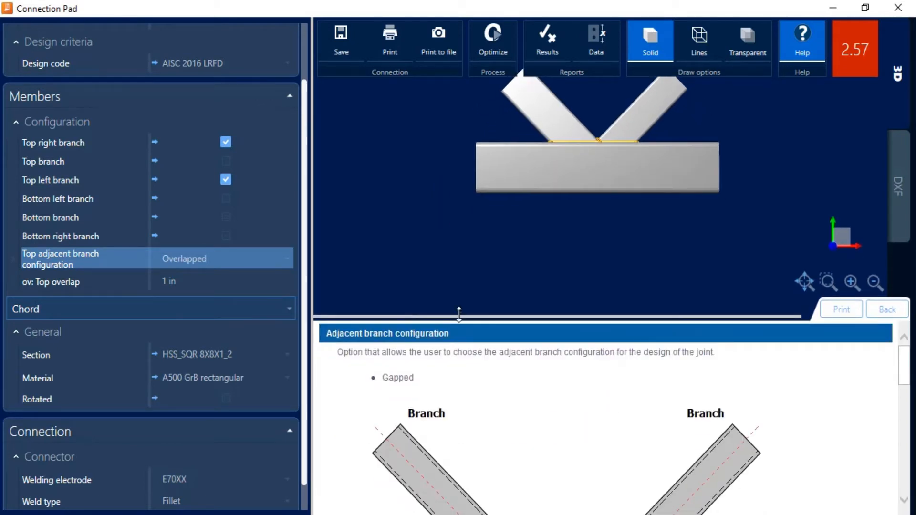
pyautogui.moveTo(593, 433)
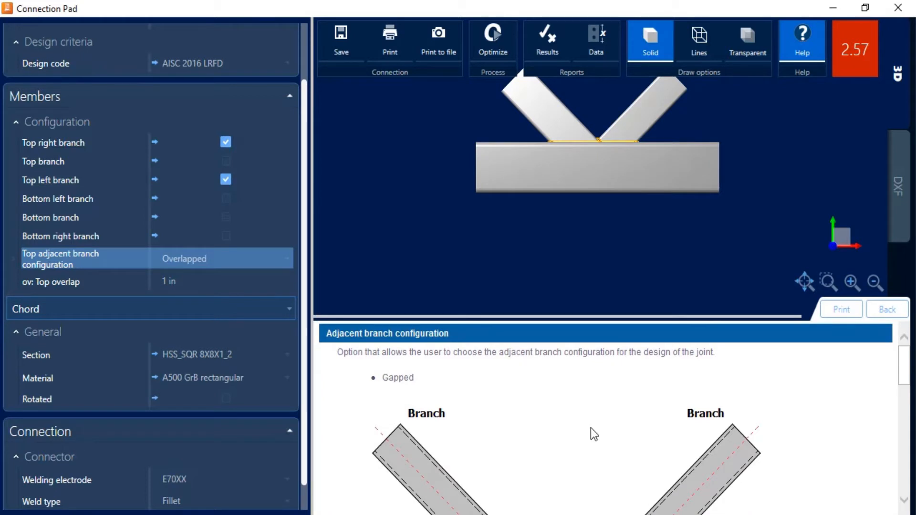
pyautogui.moveTo(471, 405)
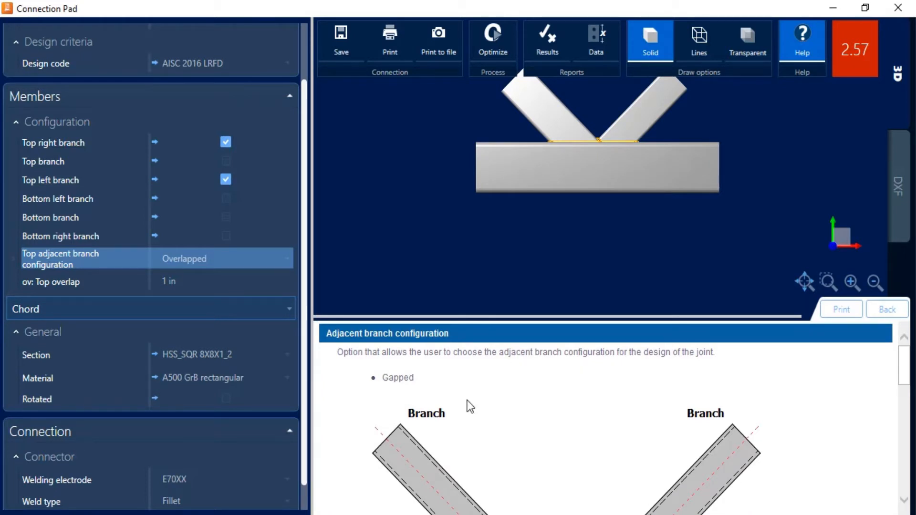
pyautogui.moveTo(639, 439)
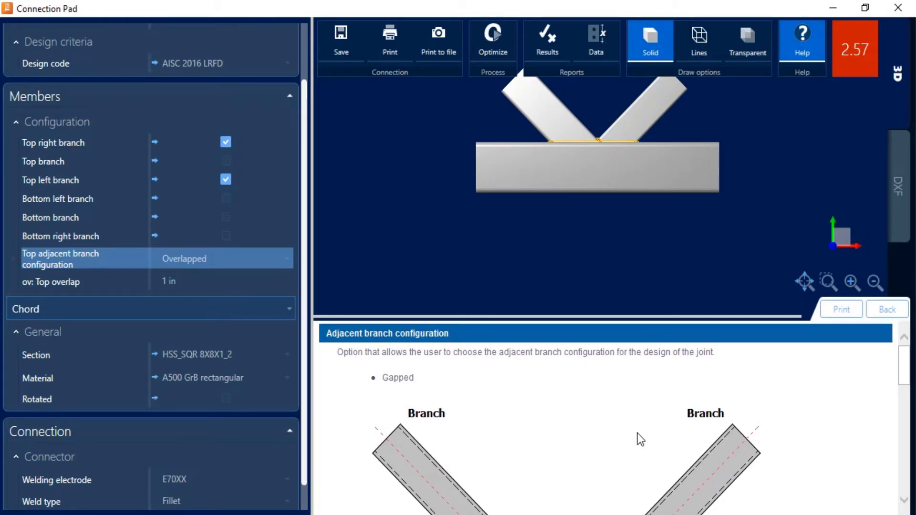
pyautogui.moveTo(802, 65)
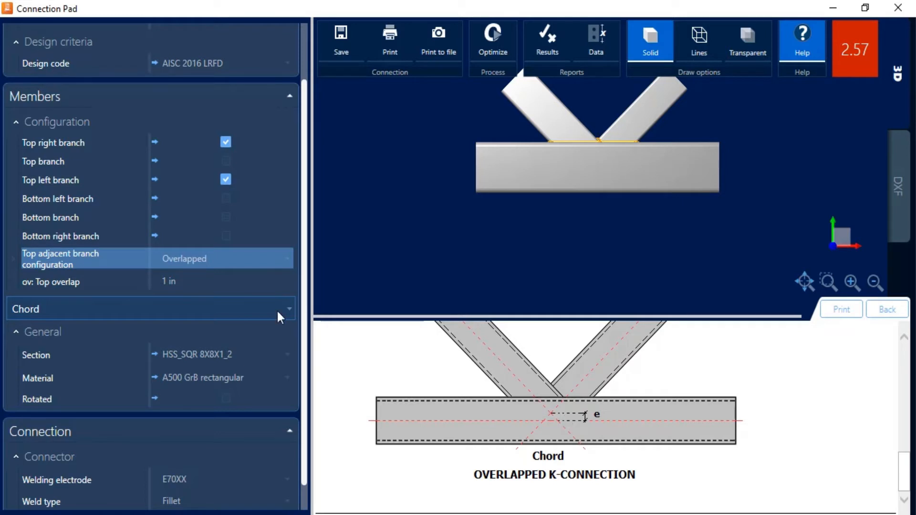
pyautogui.moveTo(596, 156)
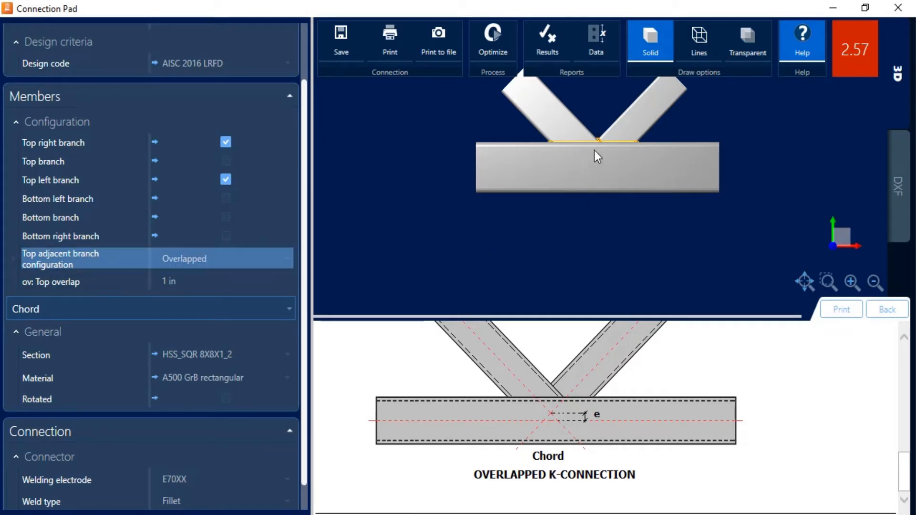
pyautogui.moveTo(583, 146)
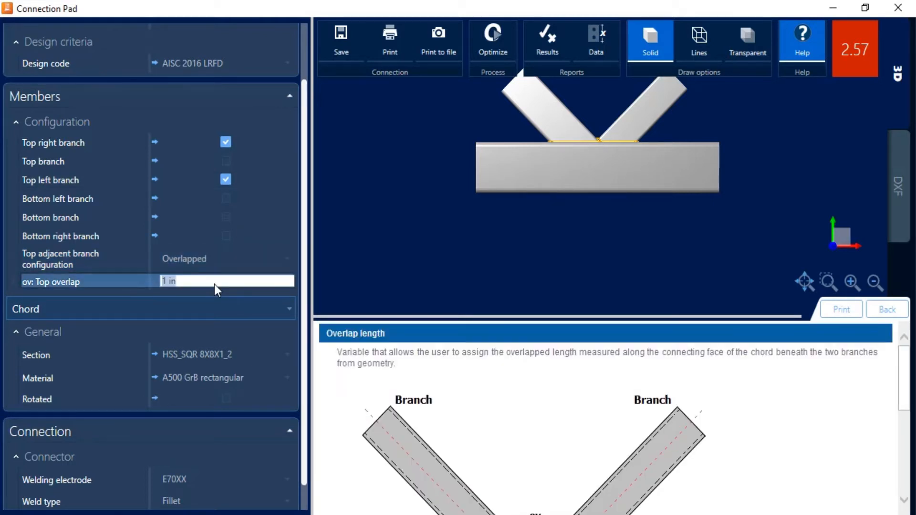
# Set the top overlap to 3.78 in, bringing the ratio down to 0.92
pyautogui.write('3.78')
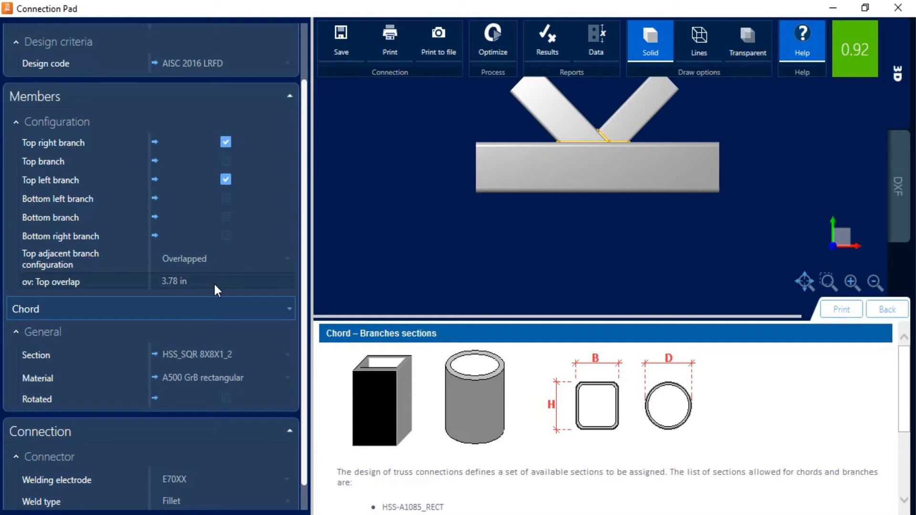
pyautogui.moveTo(814, 85)
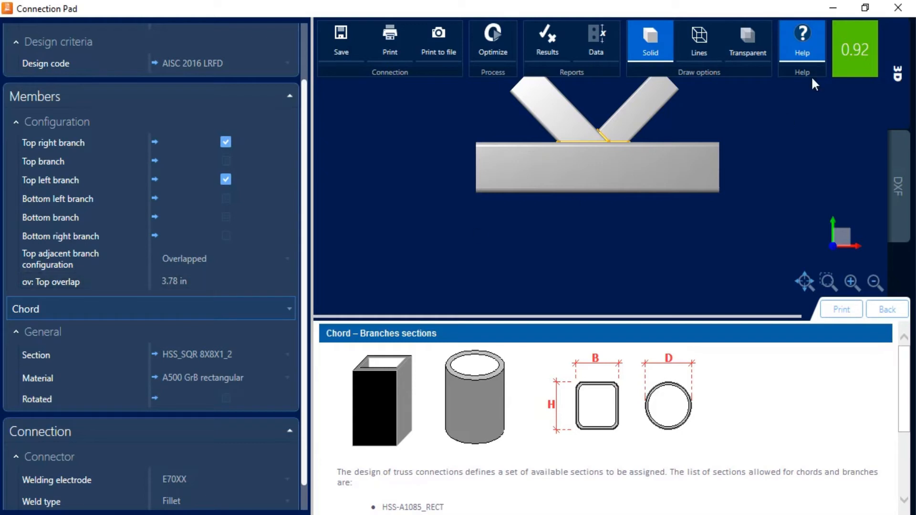
pyautogui.moveTo(846, 78)
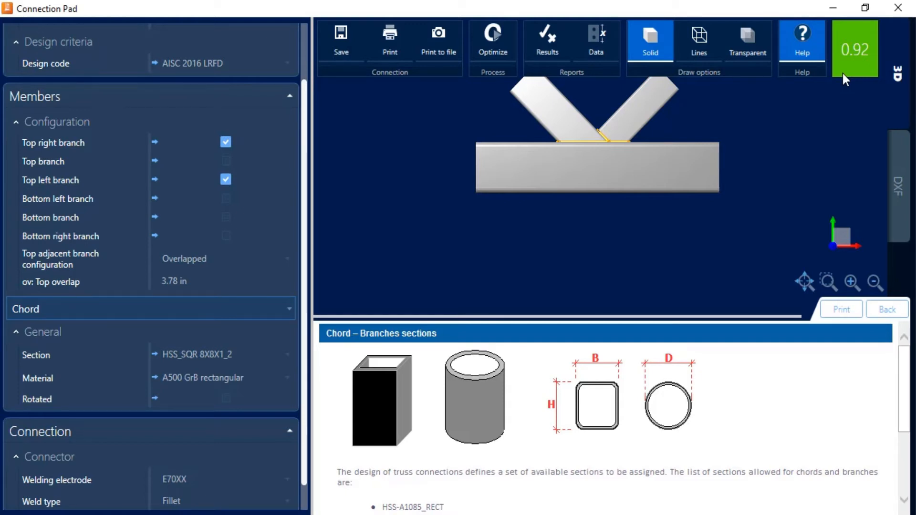
pyautogui.moveTo(898, 193)
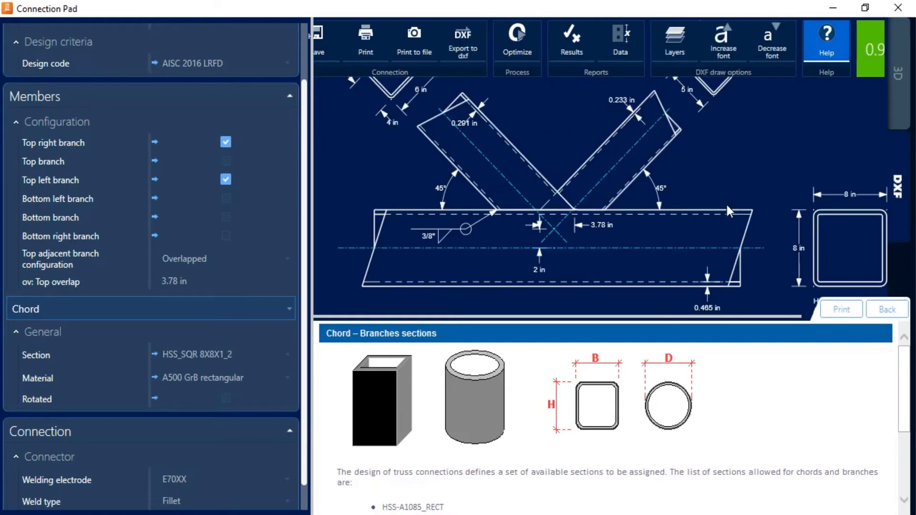
pyautogui.moveTo(596, 148)
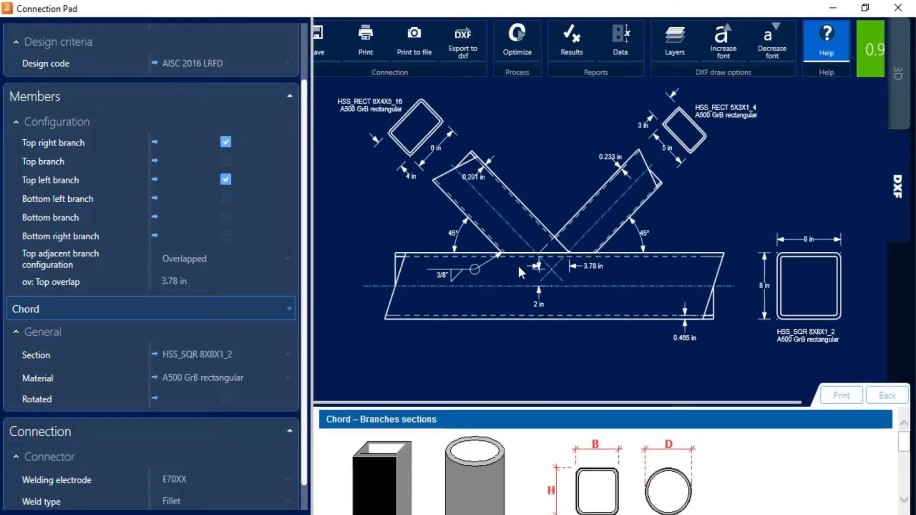
pyautogui.moveTo(741, 196)
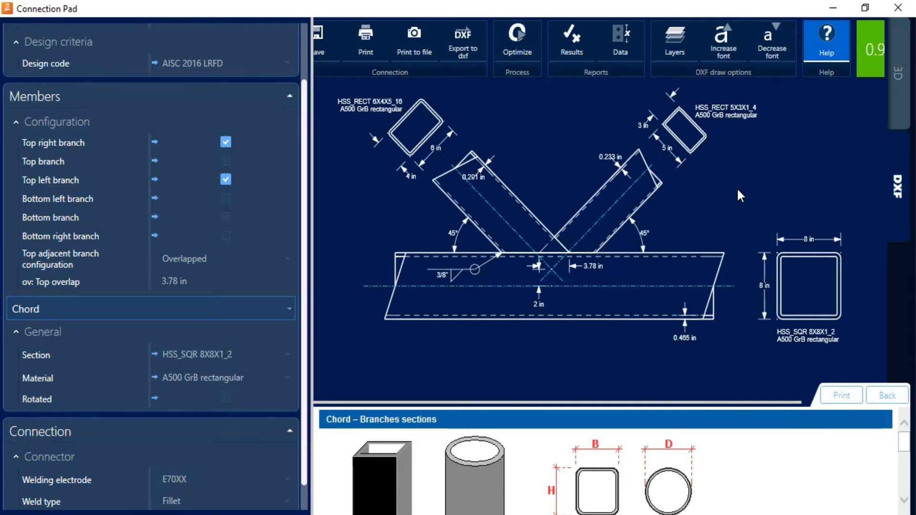
pyautogui.moveTo(303, 149)
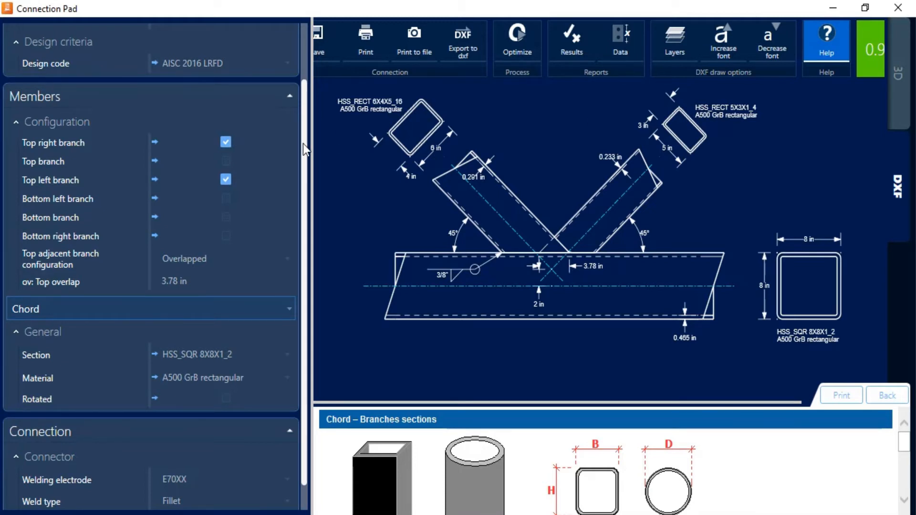
# Close Connection Pad and return to the joints view showing joint 1 at 0.92
pyautogui.scroll(-3)
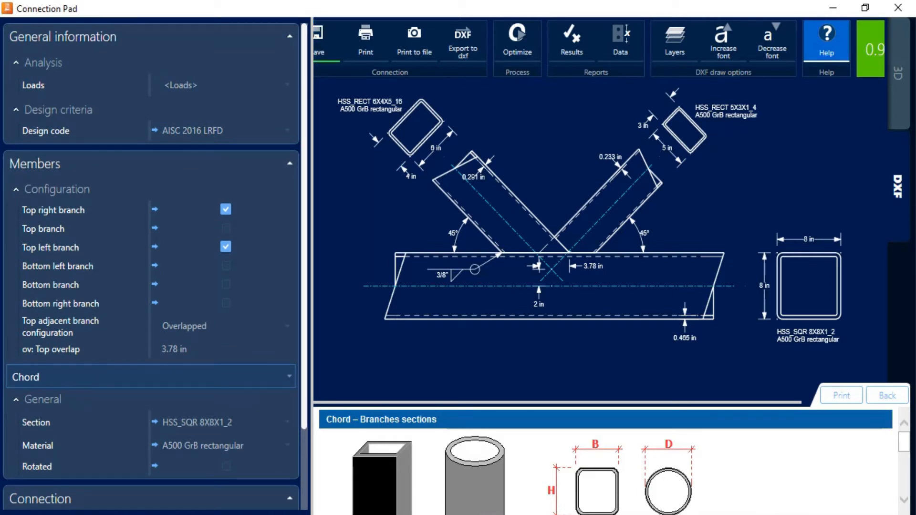
pyautogui.moveTo(901, 8)
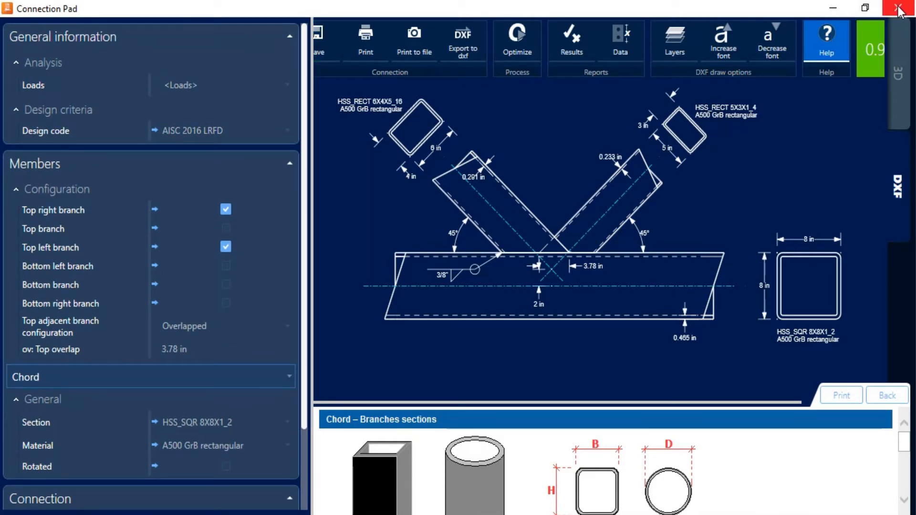
pyautogui.click(899, 8)
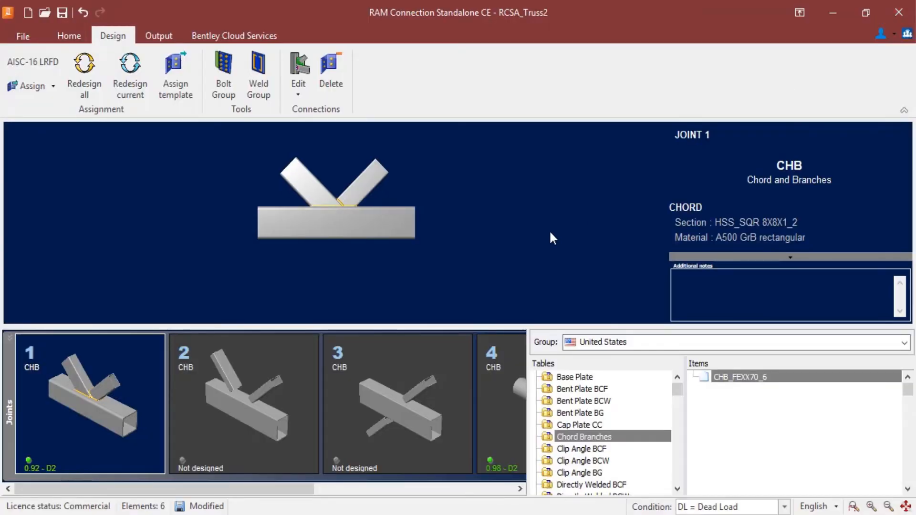
# Select joint 2 and assign it the CHB connection CHB_FEXX70_6
pyautogui.click(243, 403)
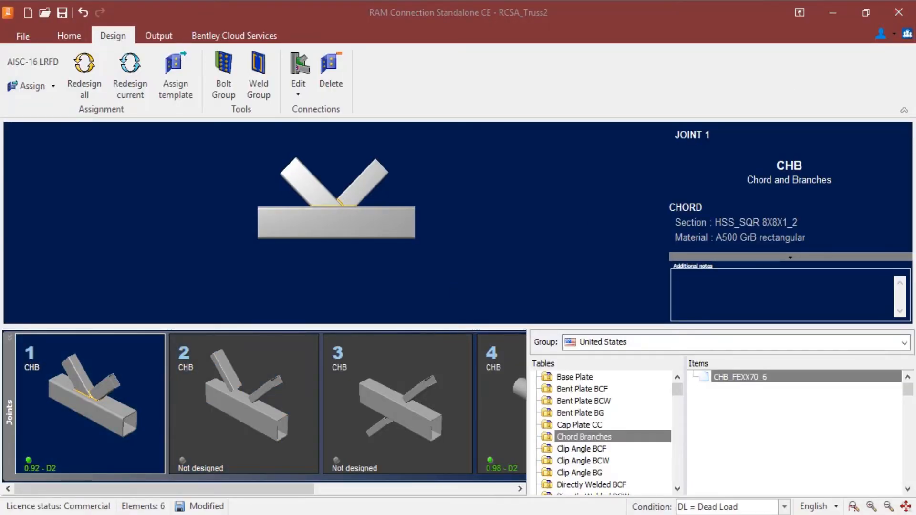
pyautogui.click(243, 403)
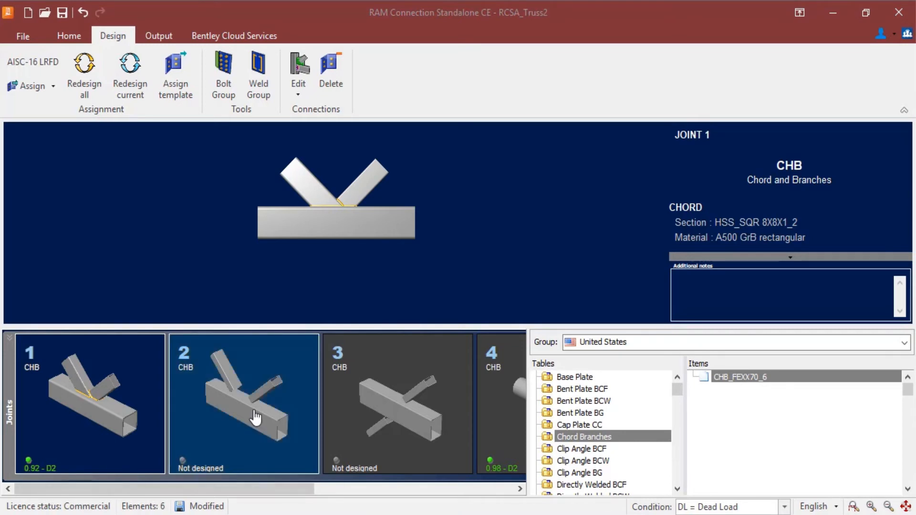
pyautogui.click(243, 403)
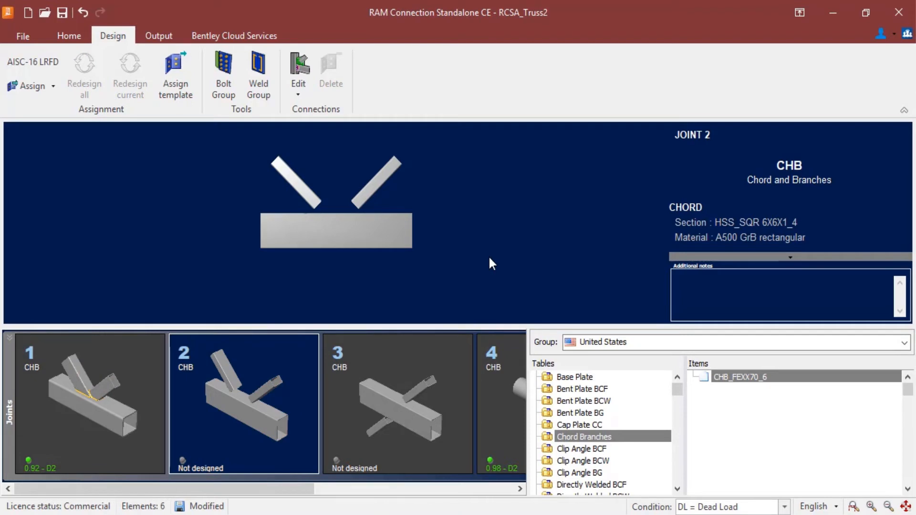
pyautogui.moveTo(481, 255)
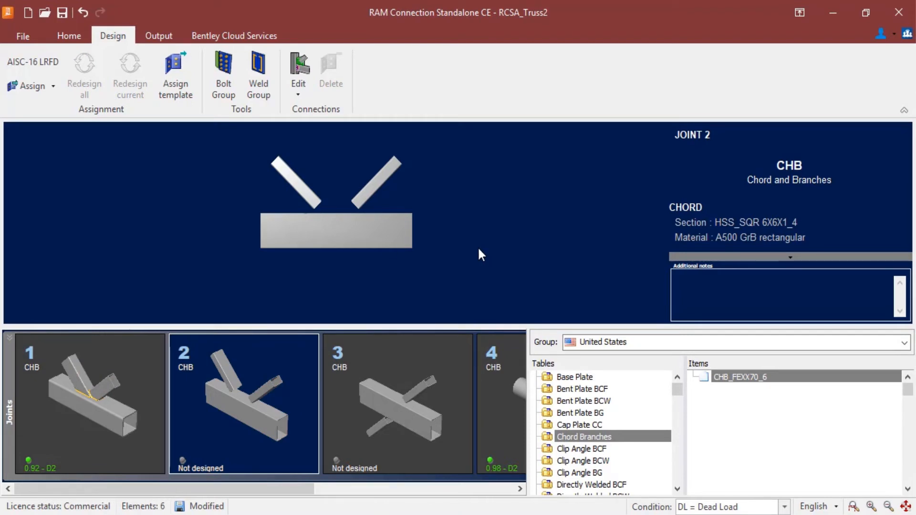
pyautogui.click(28, 86)
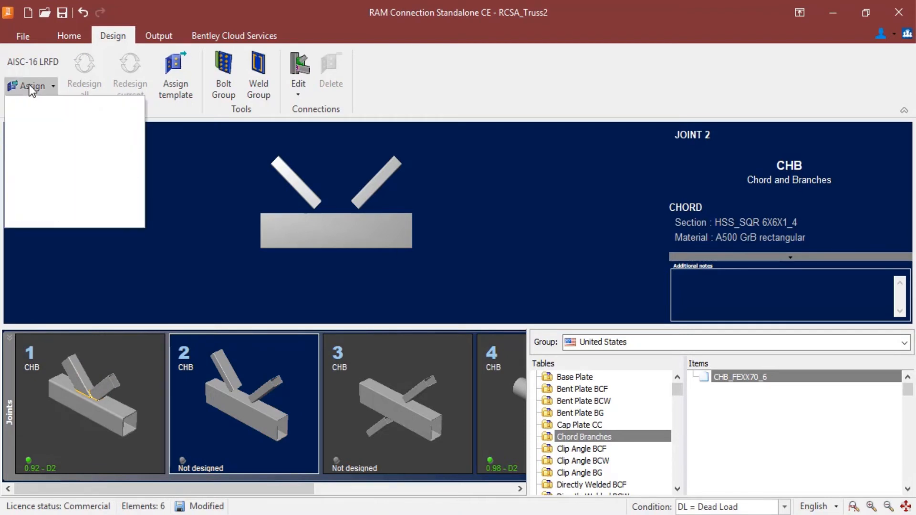
pyautogui.click(30, 85)
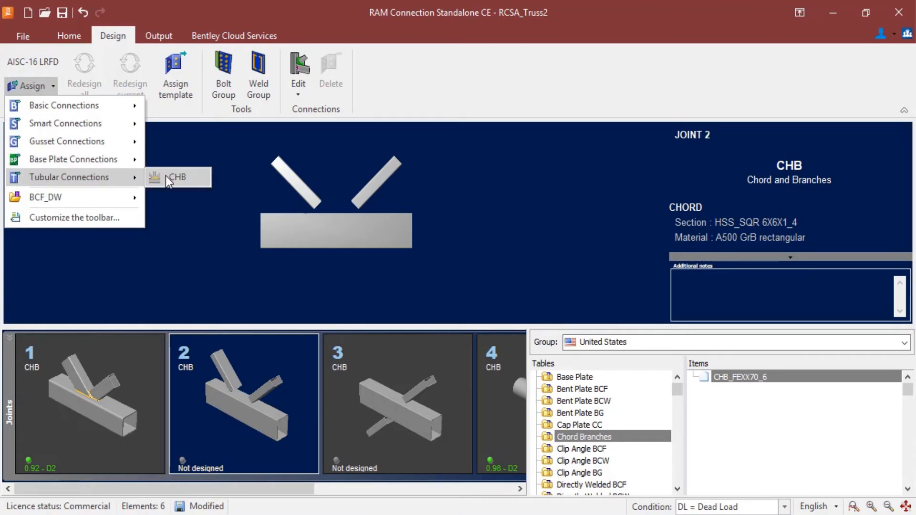
pyautogui.moveTo(177, 177)
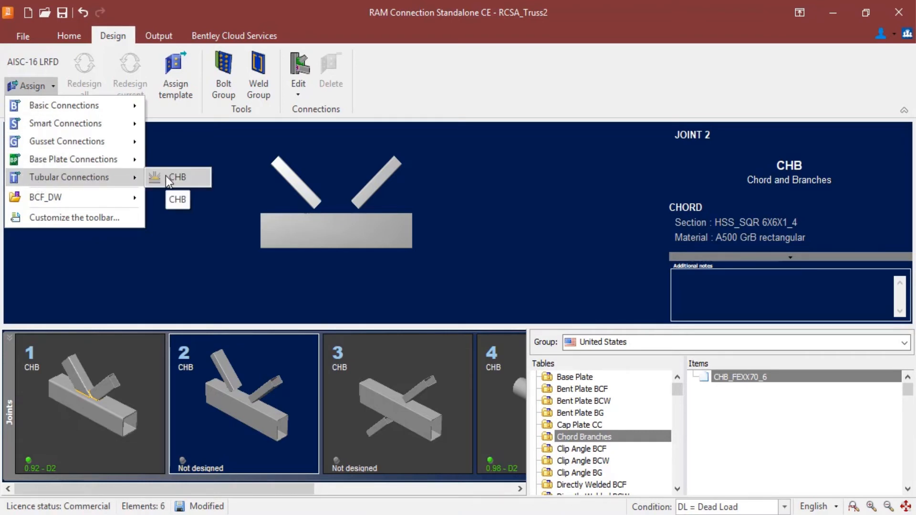
pyautogui.click(177, 176)
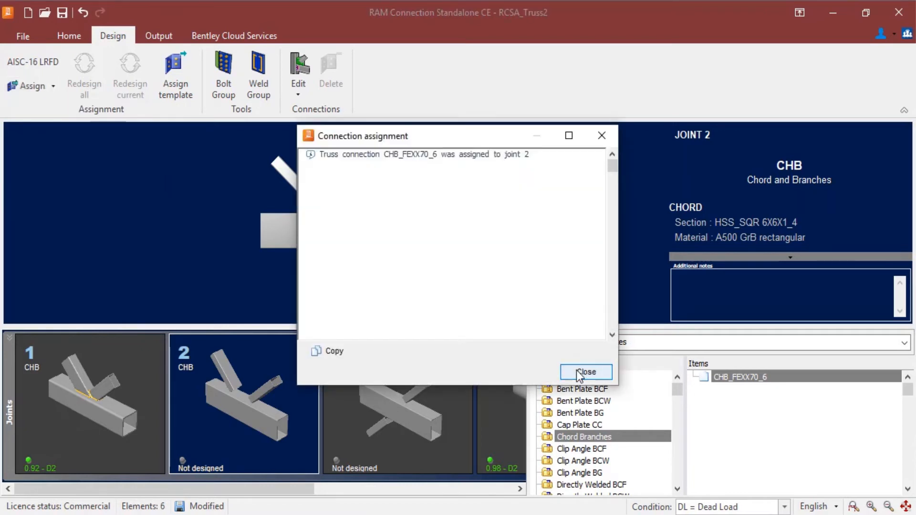
# Dismiss the confirmation and open joint 2's 1.90-ratio connection in Connection Pad
pyautogui.click(585, 372)
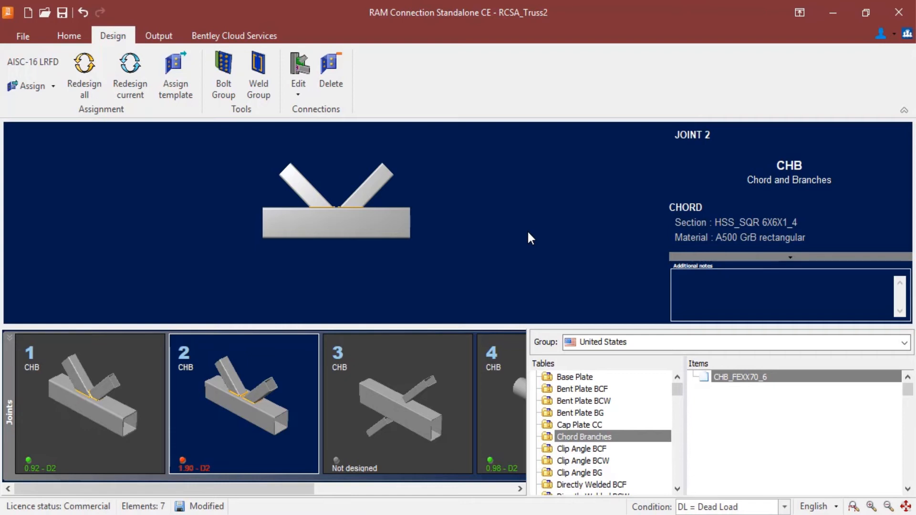
pyautogui.moveTo(356, 213)
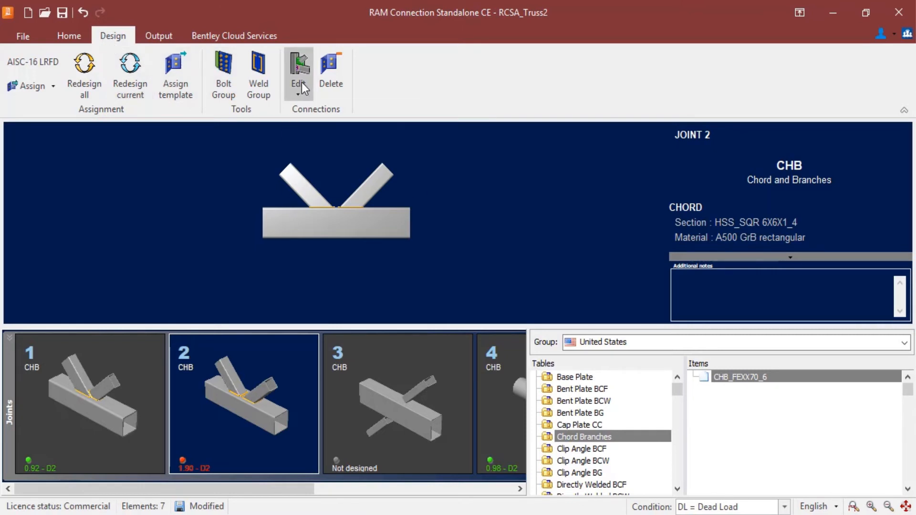
pyautogui.moveTo(321, 184)
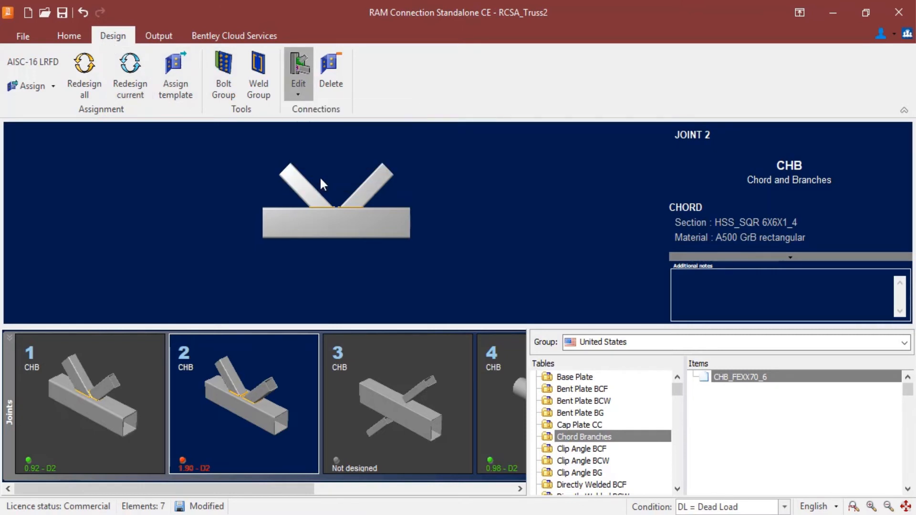
pyautogui.click(297, 70)
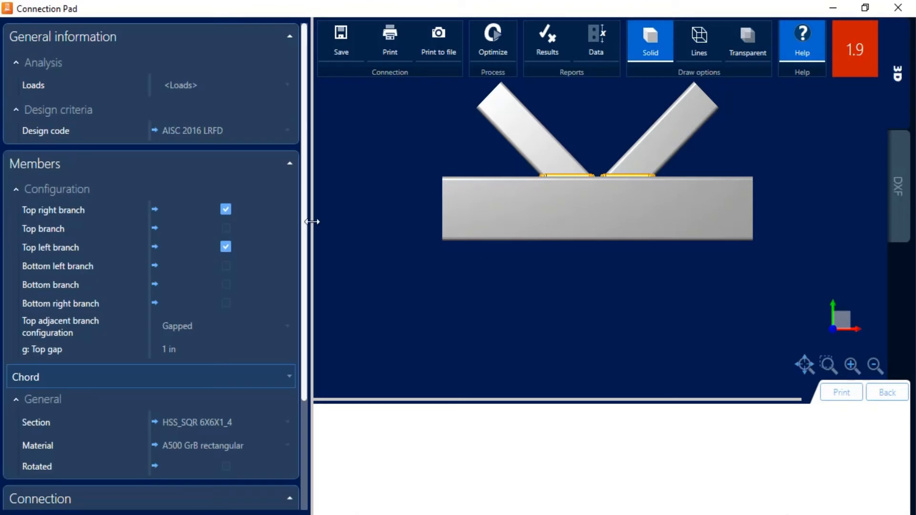
pyautogui.moveTo(546, 56)
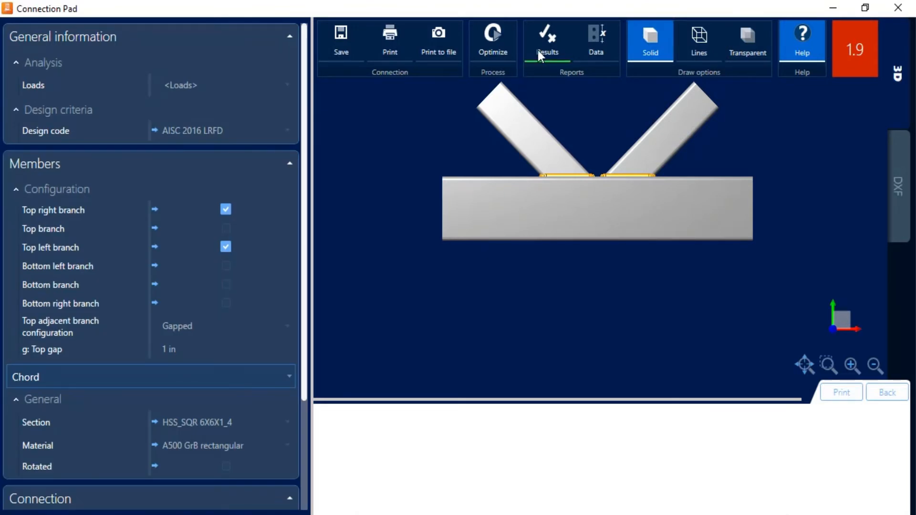
# Open joint 2's design report, scroll through the Design Check, and display the formulas
pyautogui.click(545, 41)
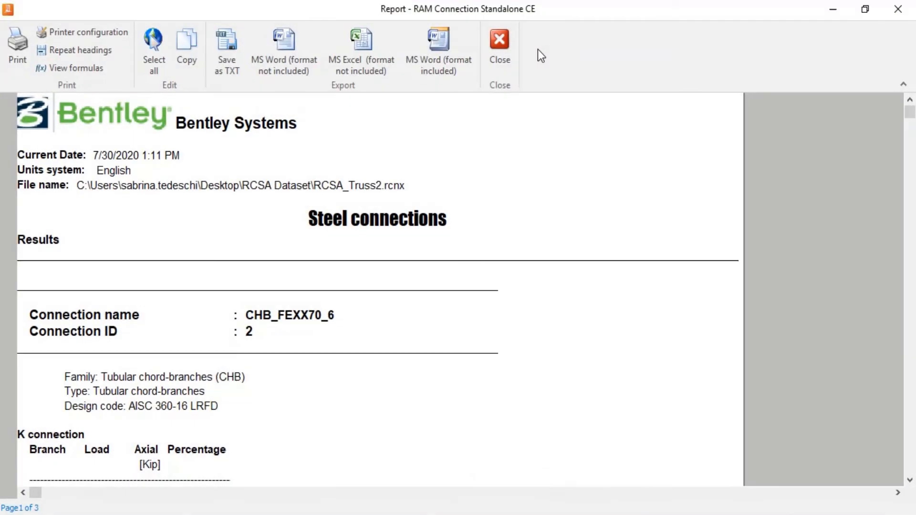
pyautogui.scroll(-3)
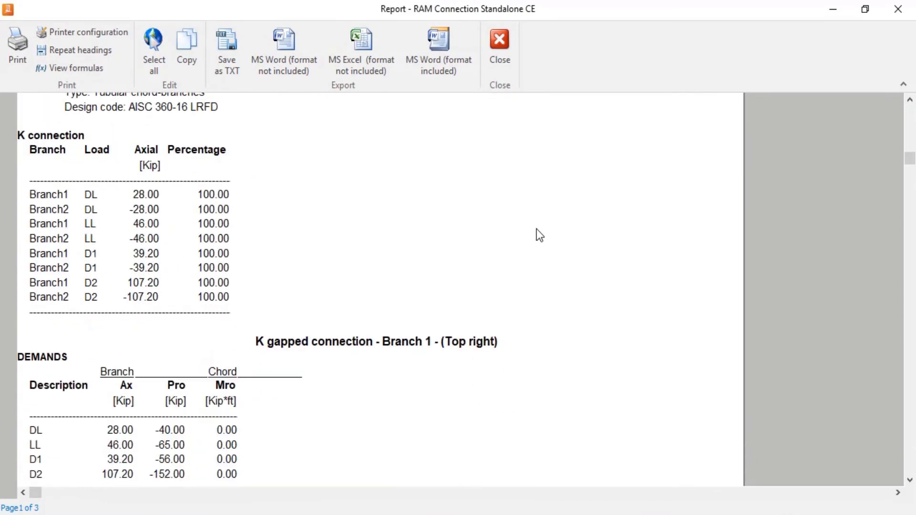
pyautogui.scroll(-3)
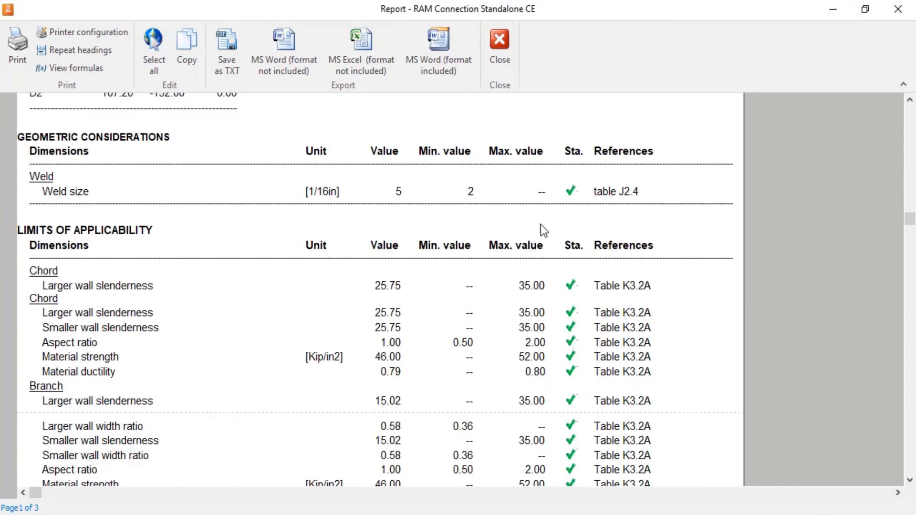
pyautogui.scroll(-3)
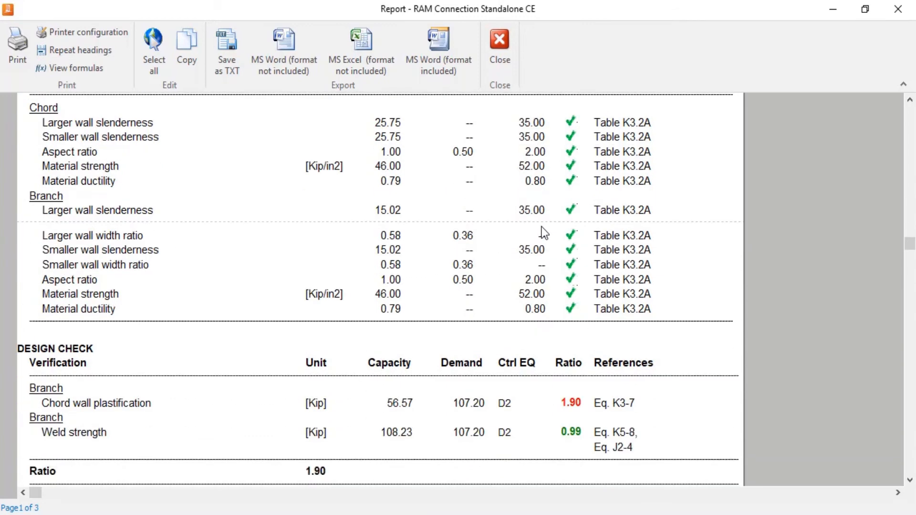
pyautogui.scroll(-3)
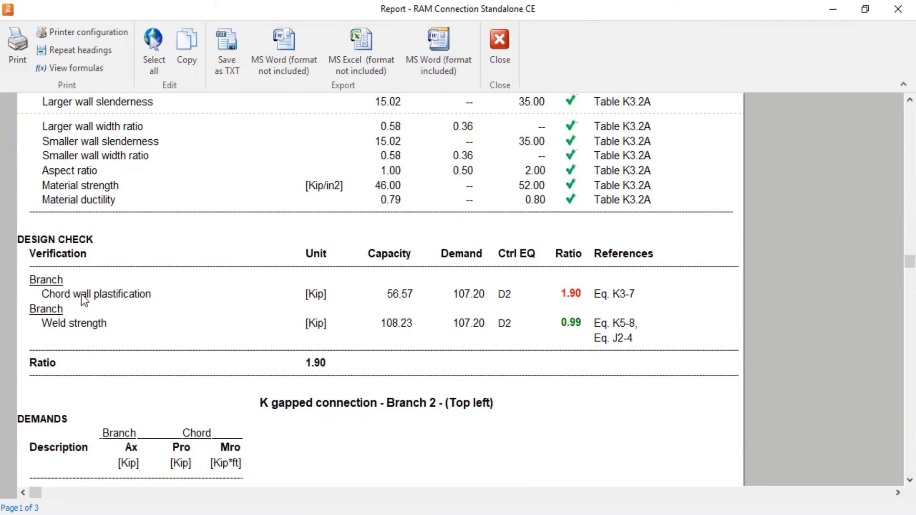
pyautogui.moveTo(569, 297)
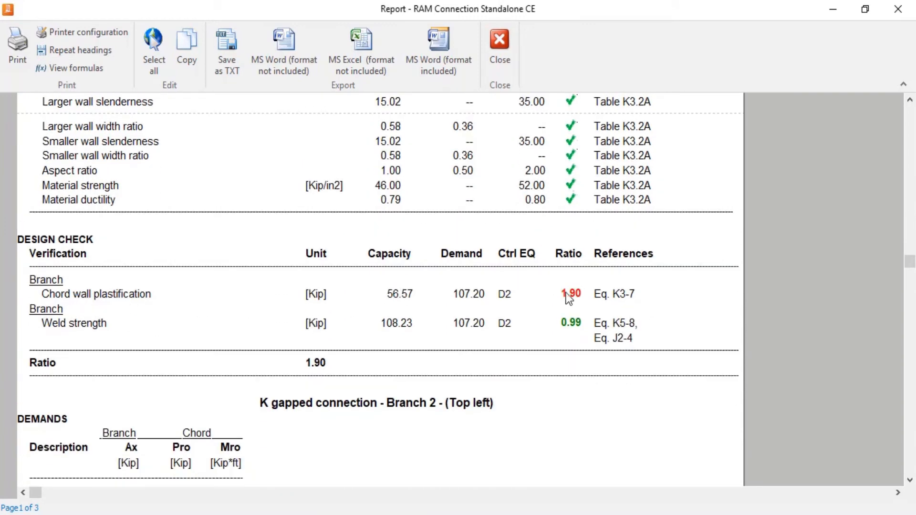
pyautogui.moveTo(582, 329)
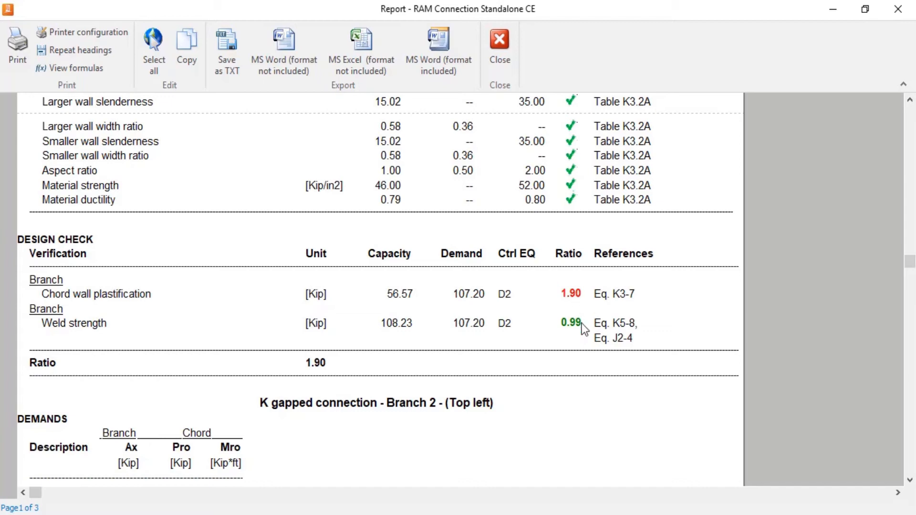
pyautogui.scroll(-3)
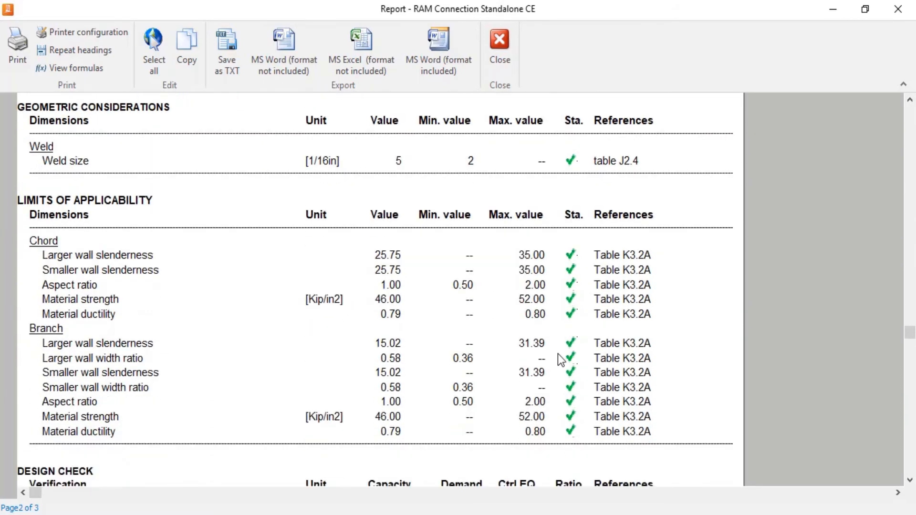
pyautogui.scroll(-3)
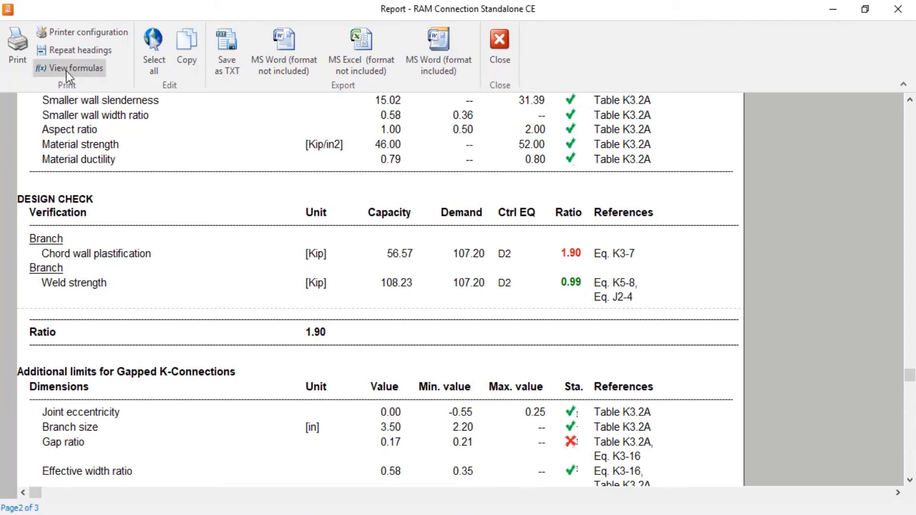
pyautogui.click(69, 68)
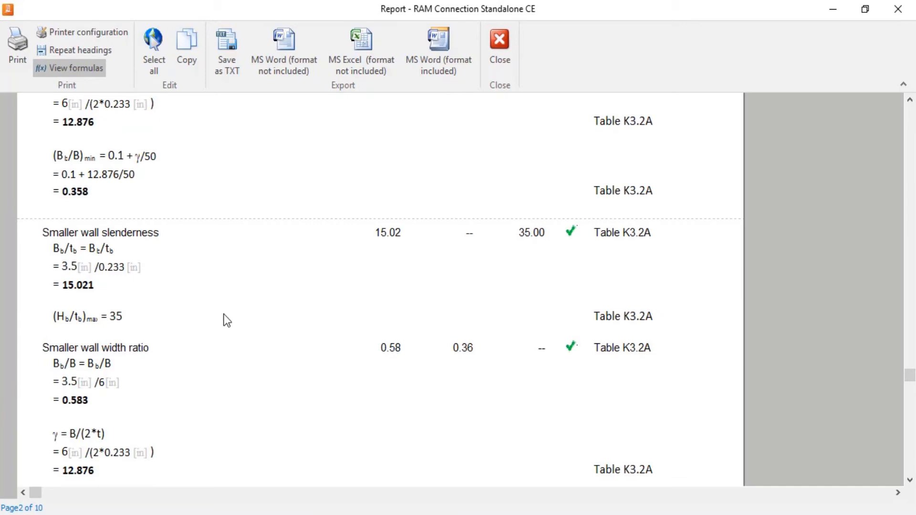
pyautogui.moveTo(229, 316)
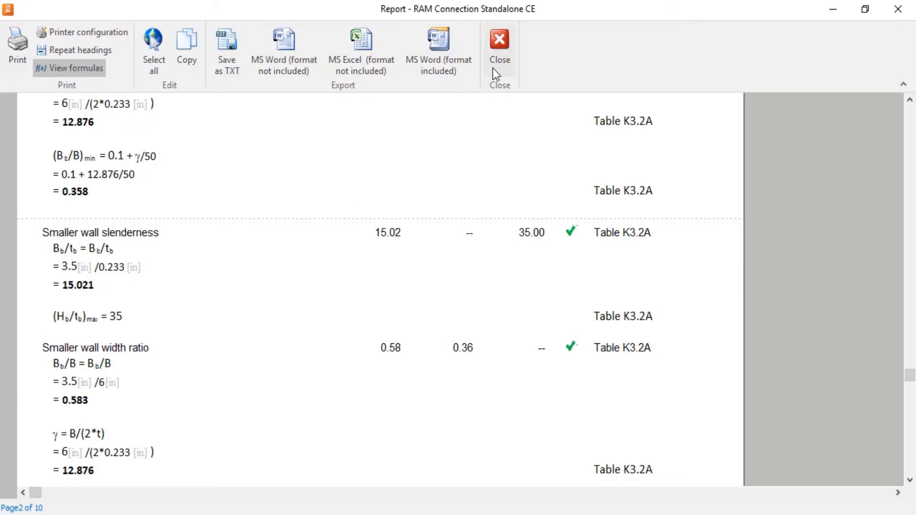
# Close joint 2's report and scroll the Connection Pad to the reinforcement plate settings
pyautogui.click(499, 44)
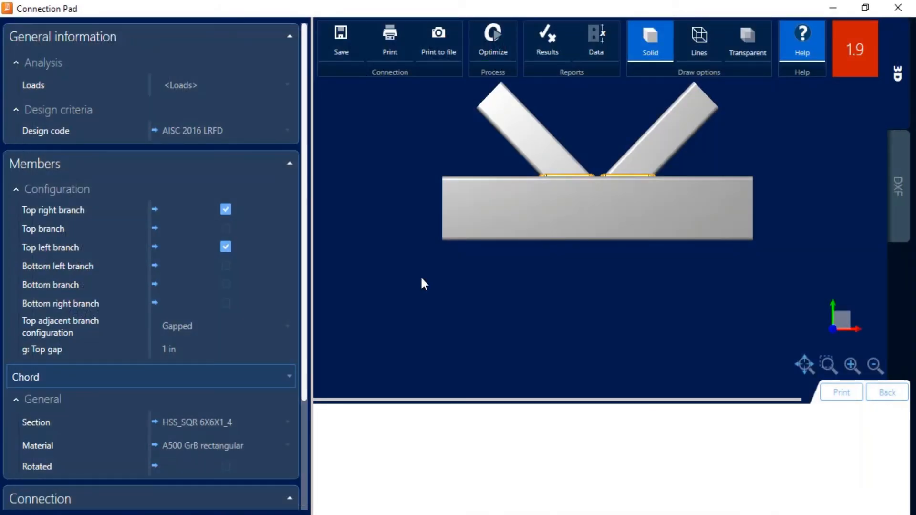
pyautogui.moveTo(305, 231)
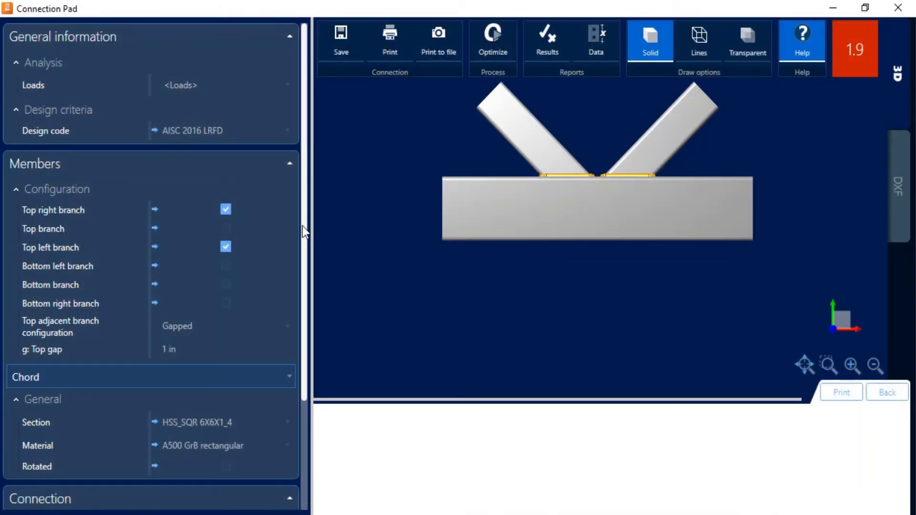
pyautogui.moveTo(283, 296)
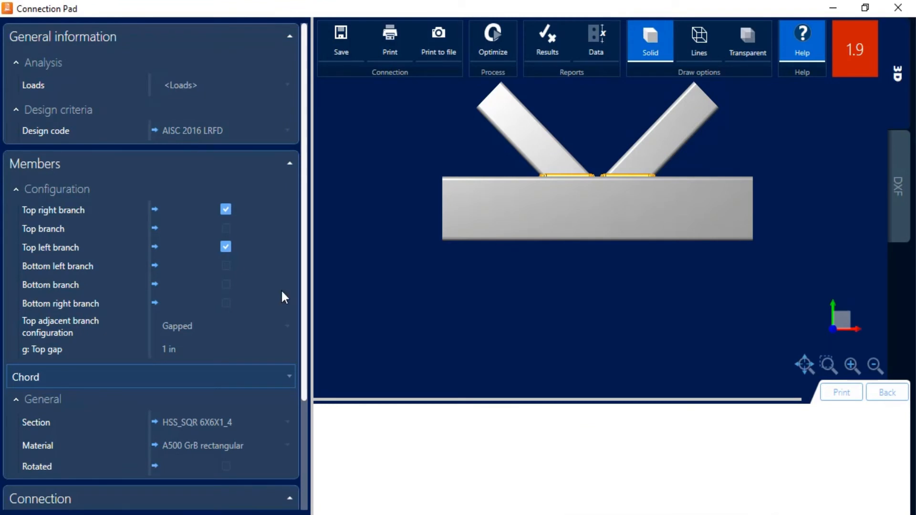
pyautogui.scroll(-3)
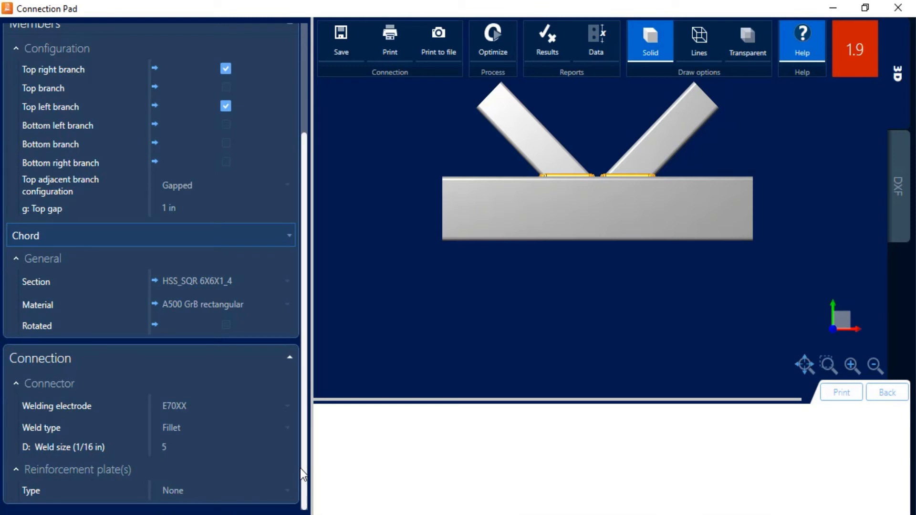
pyautogui.moveTo(525, 224)
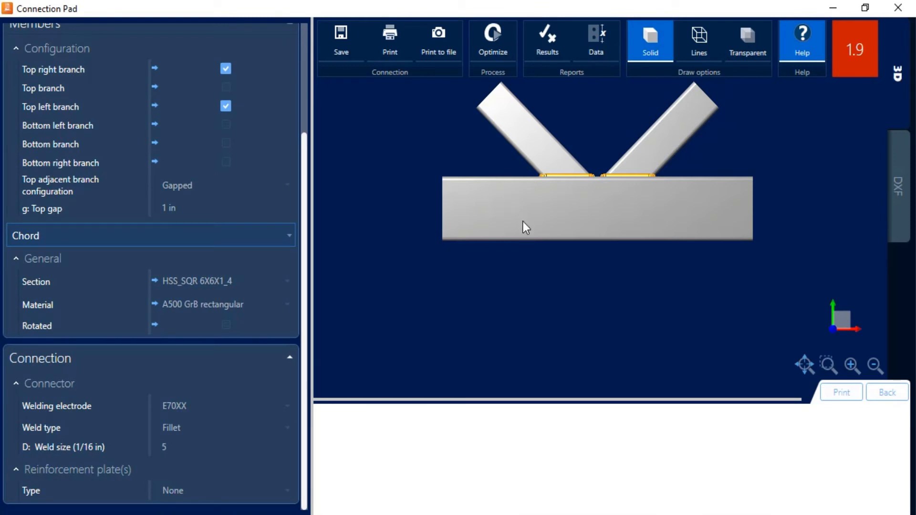
pyautogui.moveTo(776, 189)
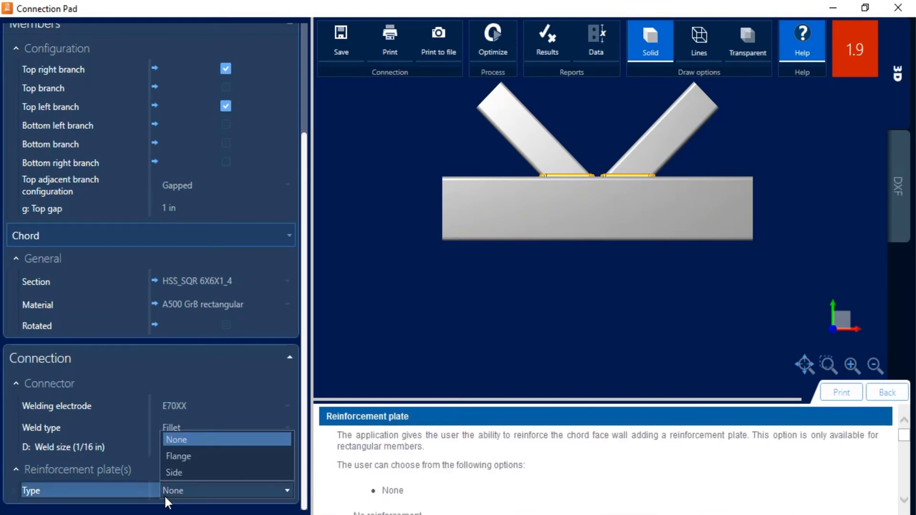
pyautogui.moveTo(179, 456)
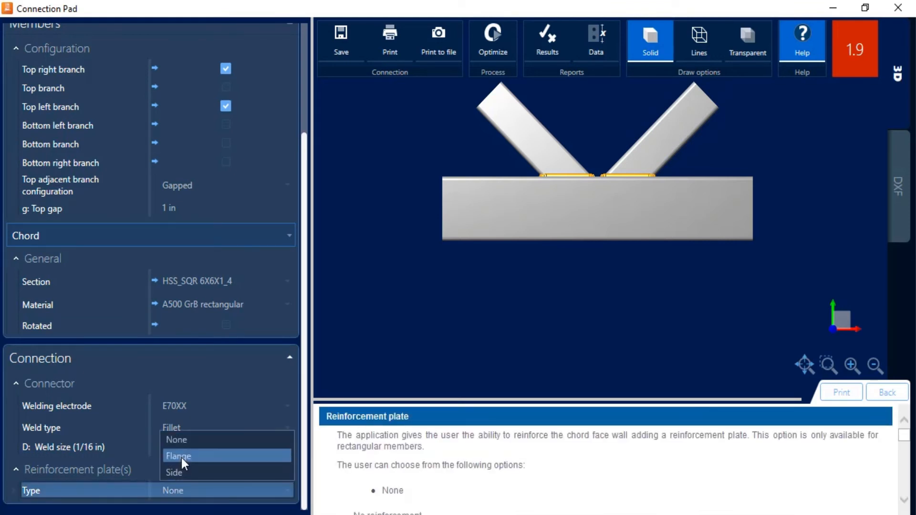
# Reinforce joint 2's chord with a Flange plate in United States A36 steel
pyautogui.click(180, 456)
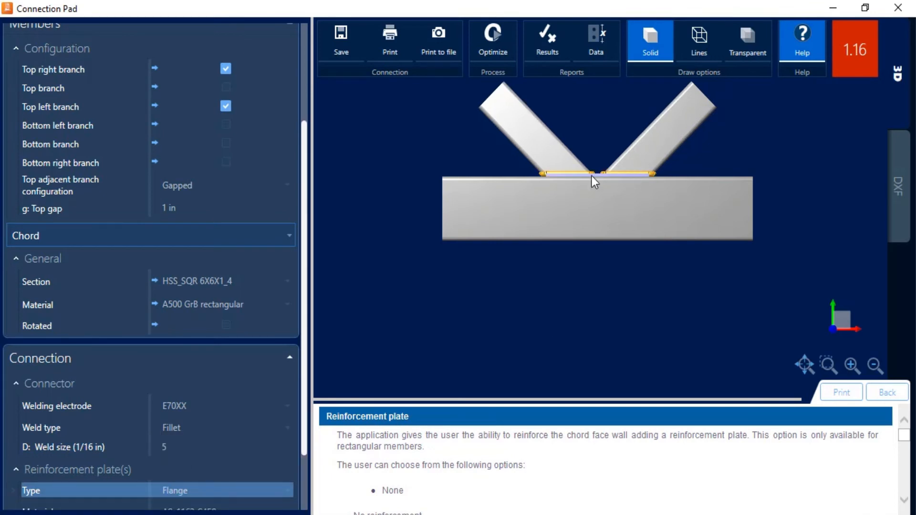
pyautogui.moveTo(599, 185)
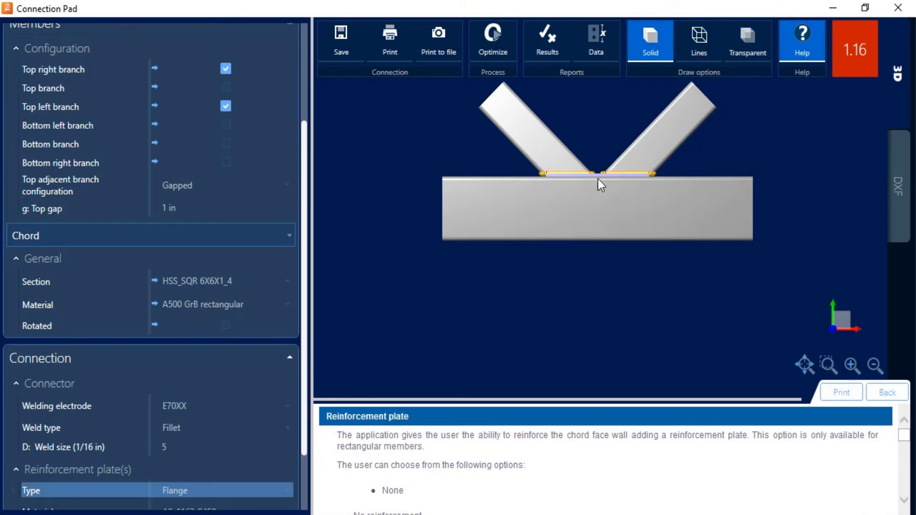
pyautogui.moveTo(304, 390)
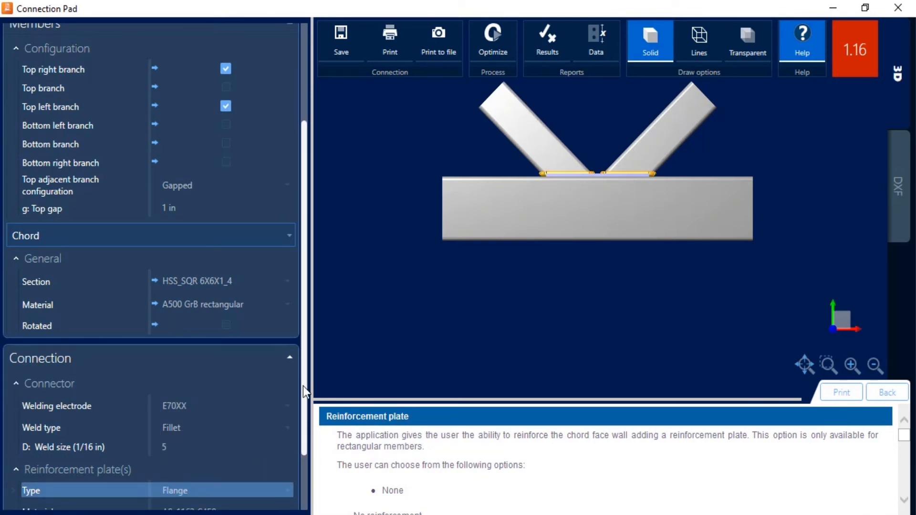
pyautogui.click(286, 412)
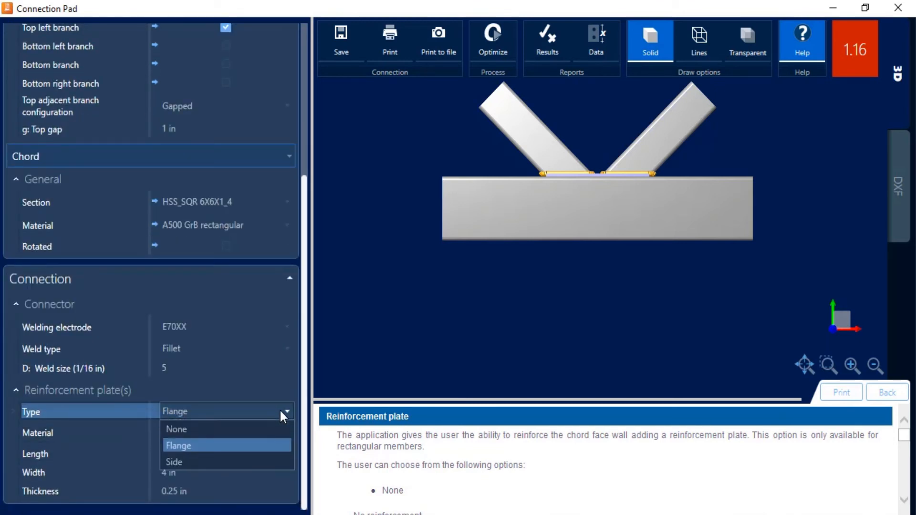
pyautogui.click(174, 462)
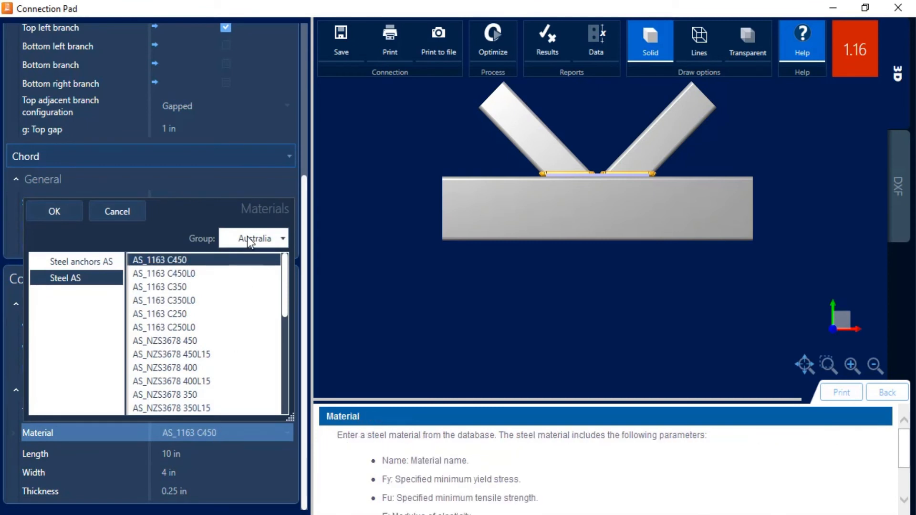
pyautogui.click(281, 237)
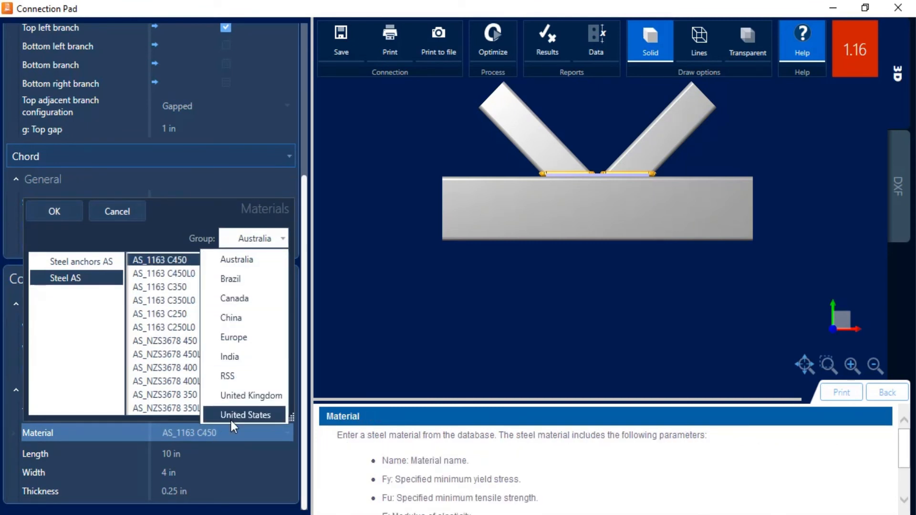
pyautogui.click(250, 414)
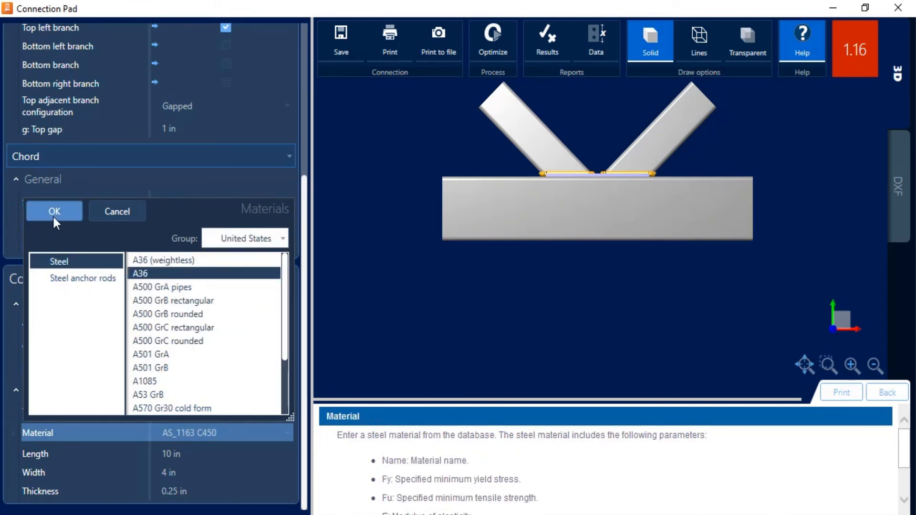
pyautogui.click(53, 211)
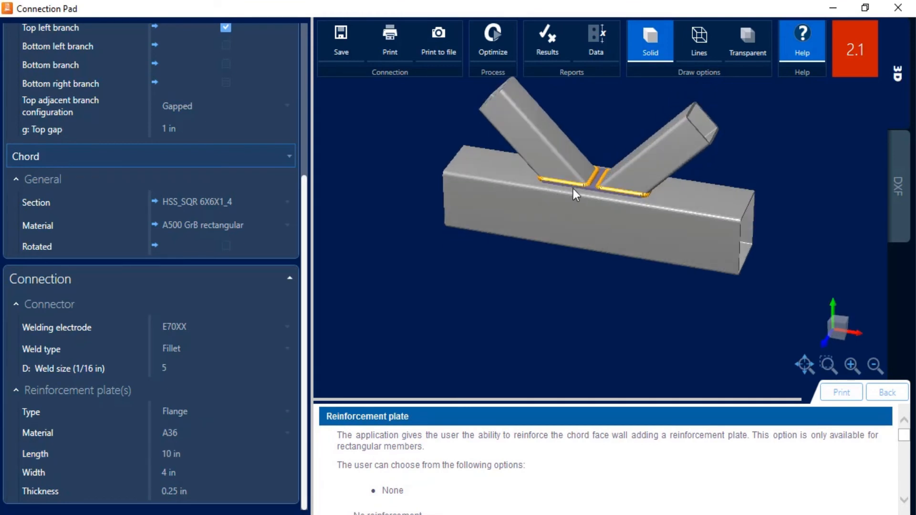
pyautogui.moveTo(467, 248)
pyautogui.write('0.375')
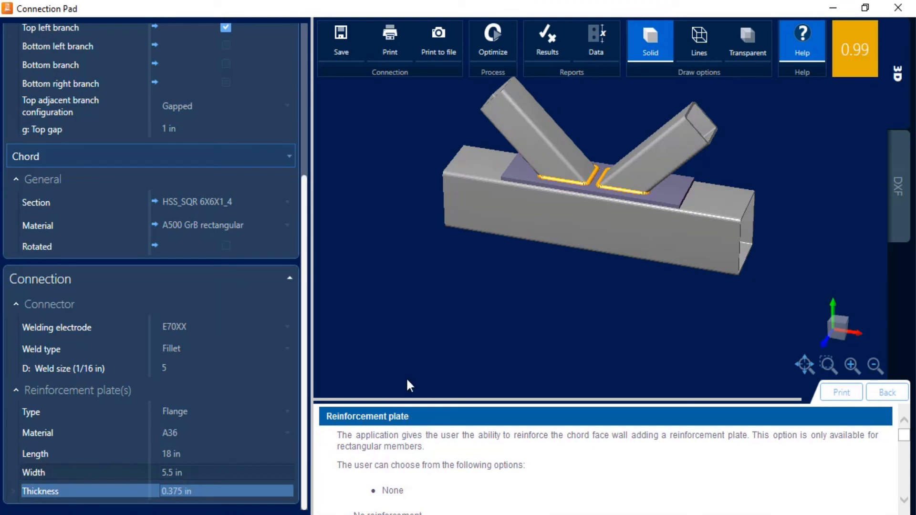
pyautogui.moveTo(870, 66)
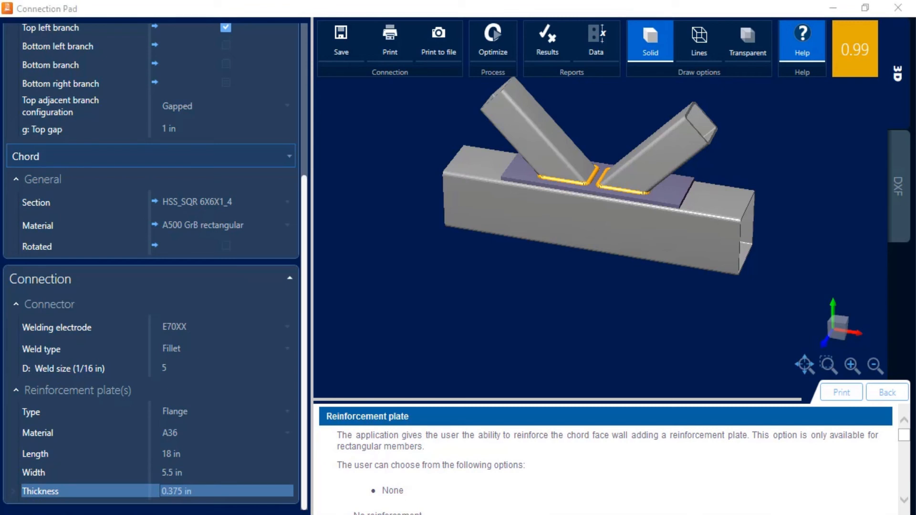
pyautogui.moveTo(161, 89)
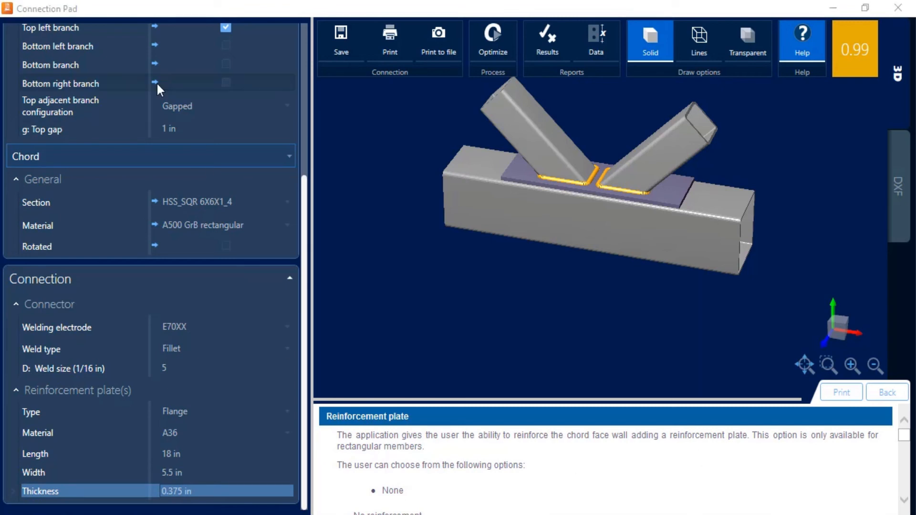
pyautogui.moveTo(62, 119)
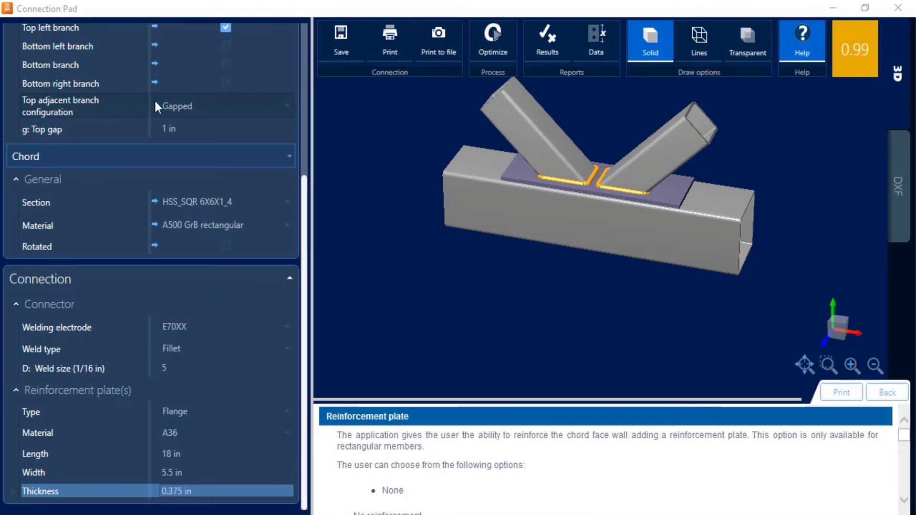
# Edit the g: Top gap between the two branches
pyautogui.click(88, 129)
pyautogui.write('1.5')
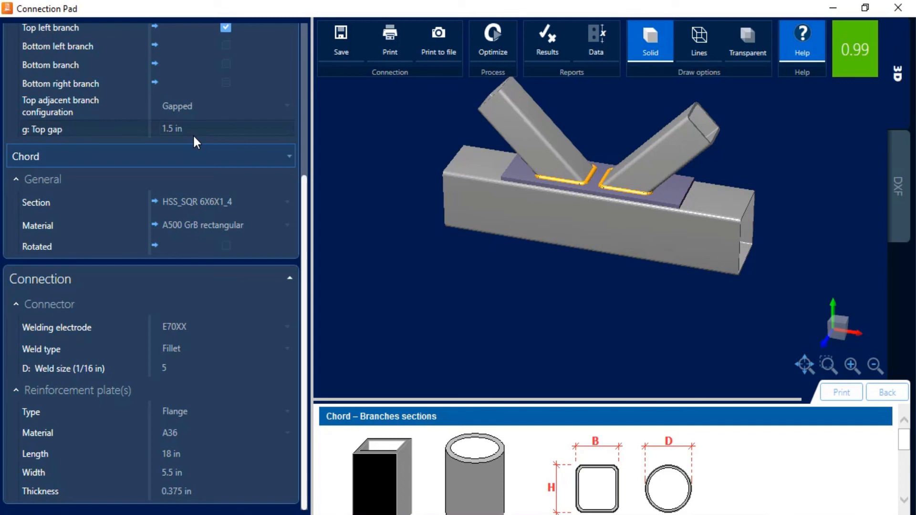
pyautogui.moveTo(783, 242)
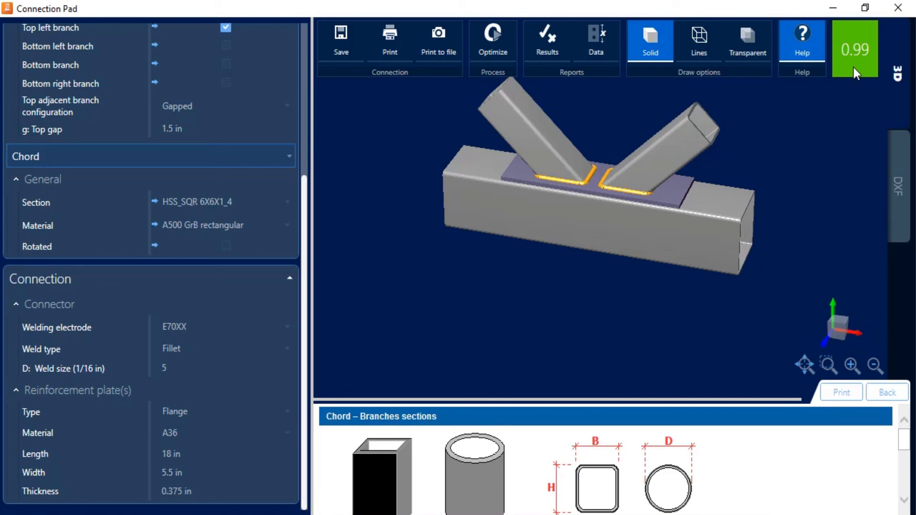
pyautogui.moveTo(341, 53)
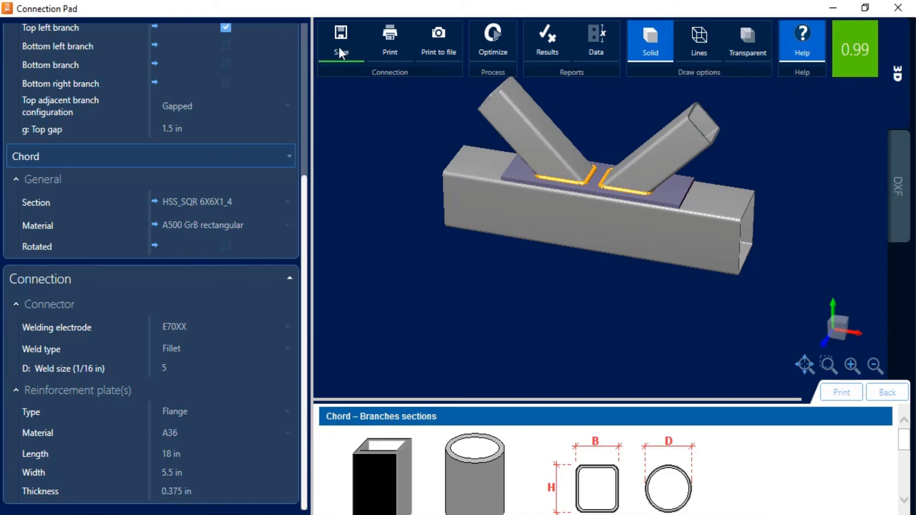
pyautogui.moveTo(899, 8)
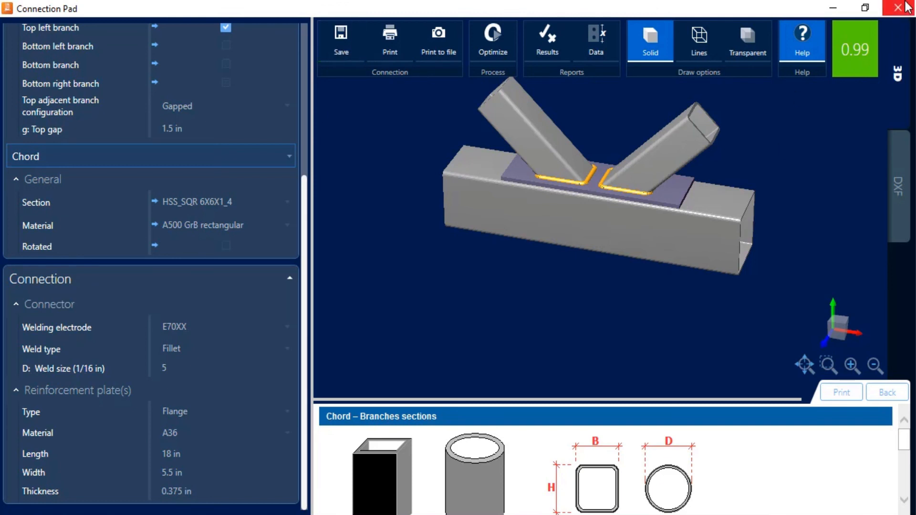